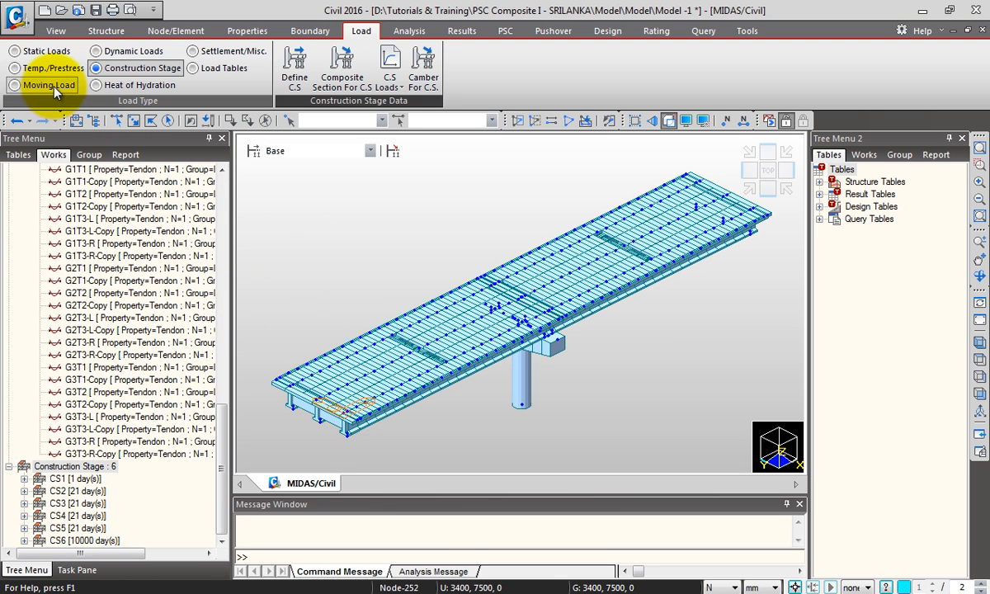
Choose BS from the Moving Load Code list.
click(17, 85)
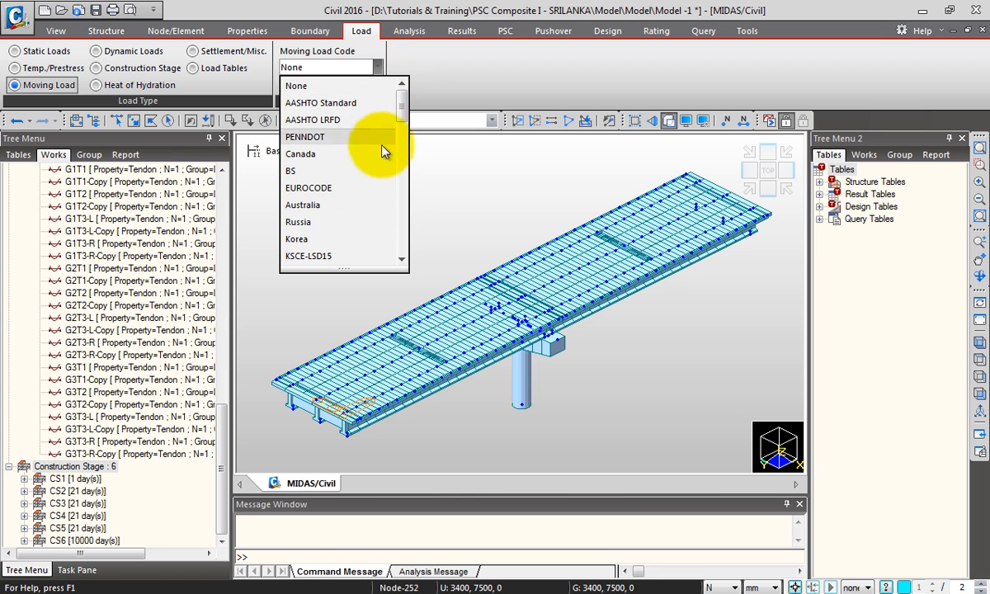
mouse_move(330, 171)
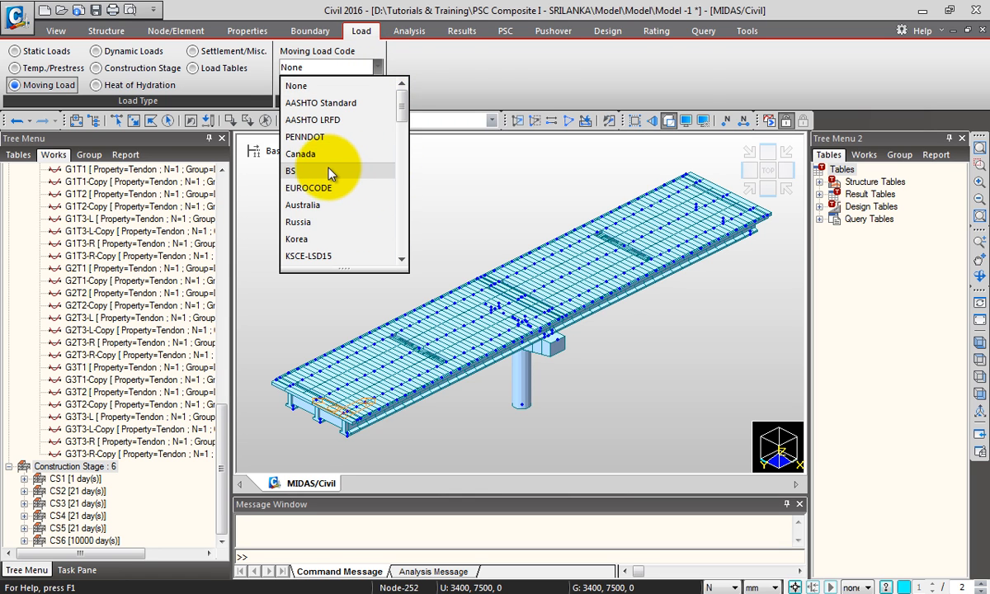
click(289, 170)
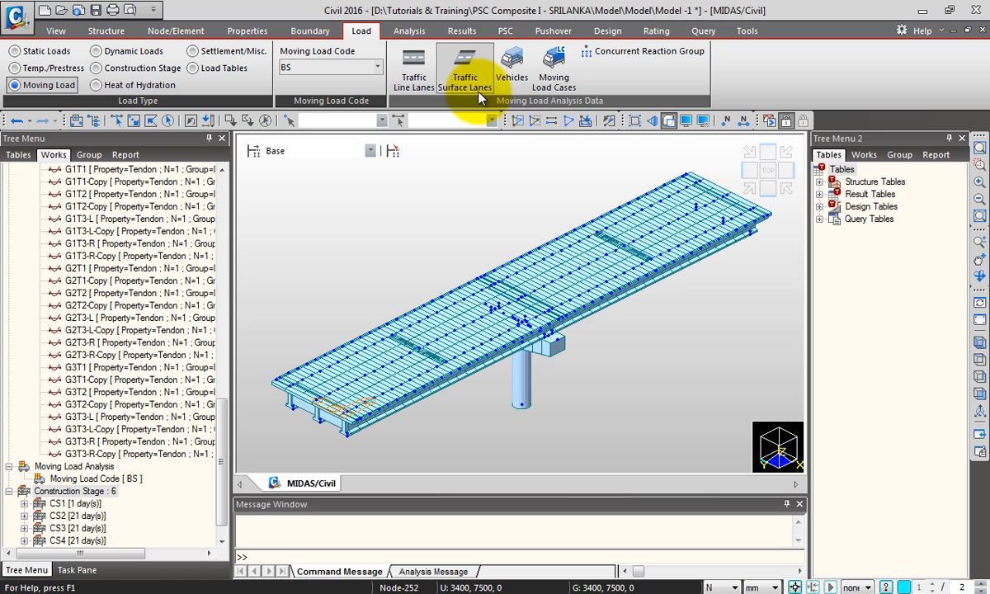
mouse_move(507, 169)
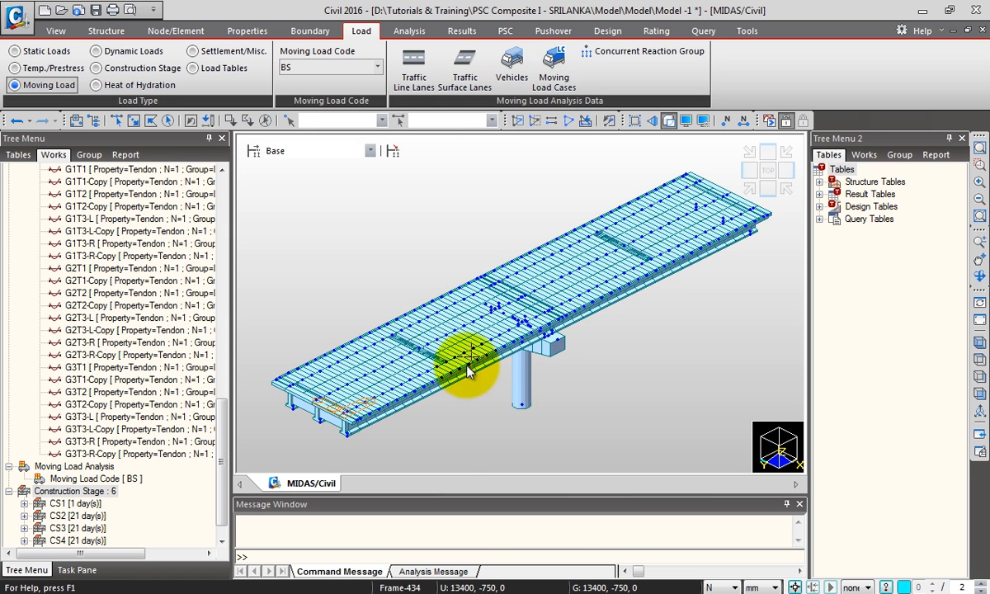
mouse_move(553, 66)
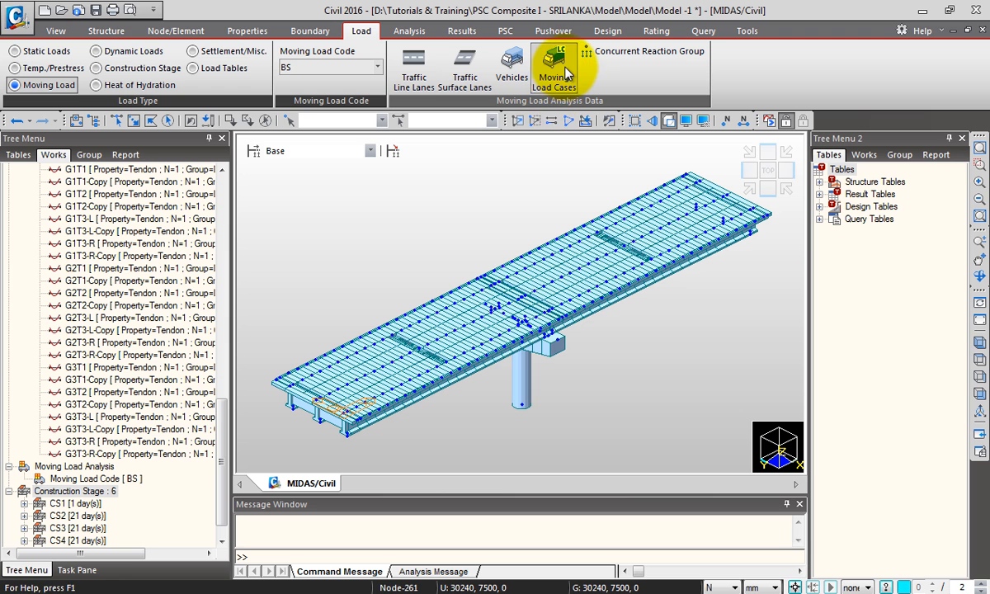
mouse_move(561, 91)
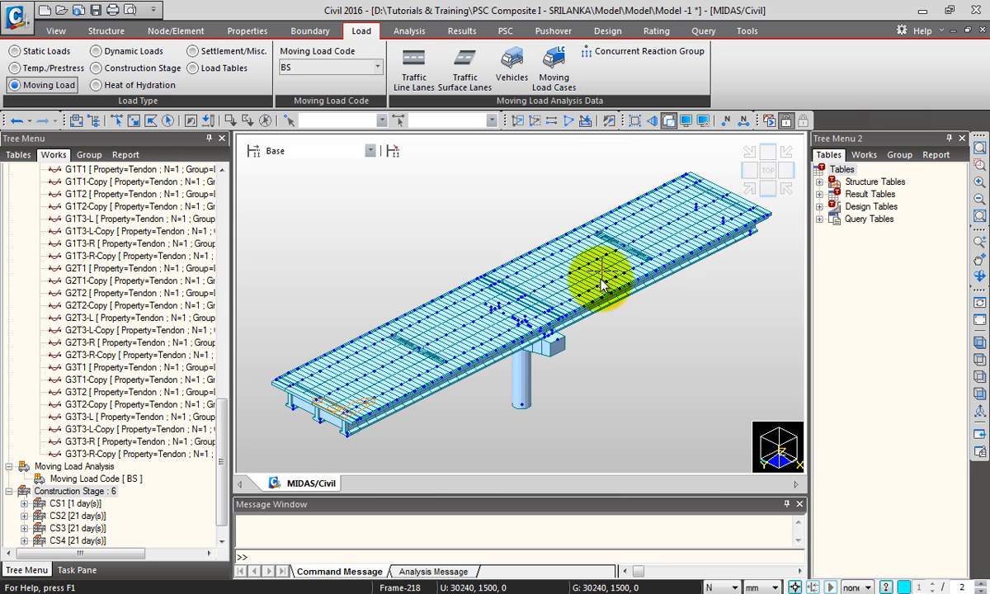
mouse_move(602, 233)
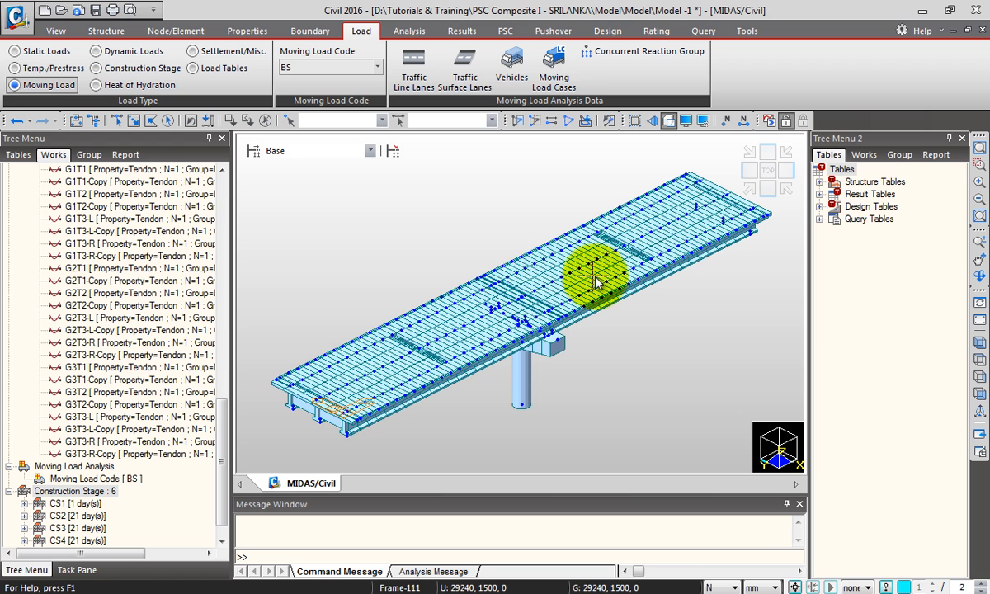
mouse_move(400, 194)
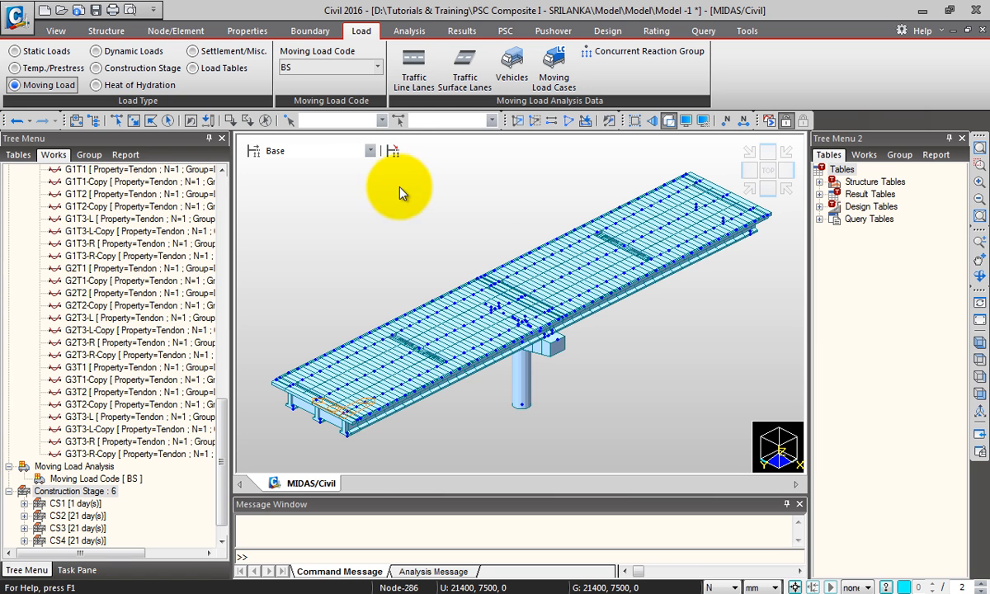
mouse_move(414, 66)
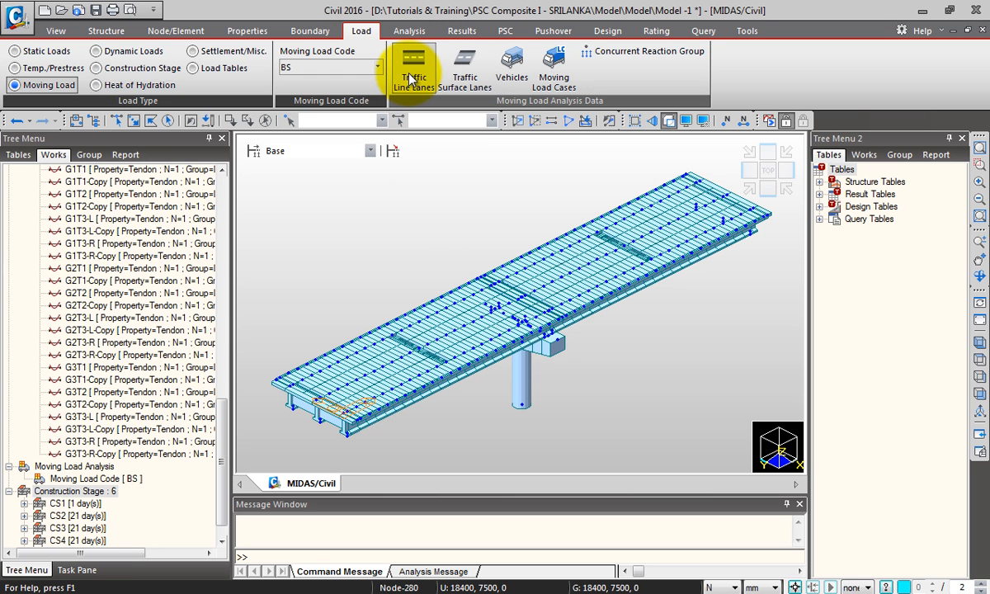
mouse_move(464, 68)
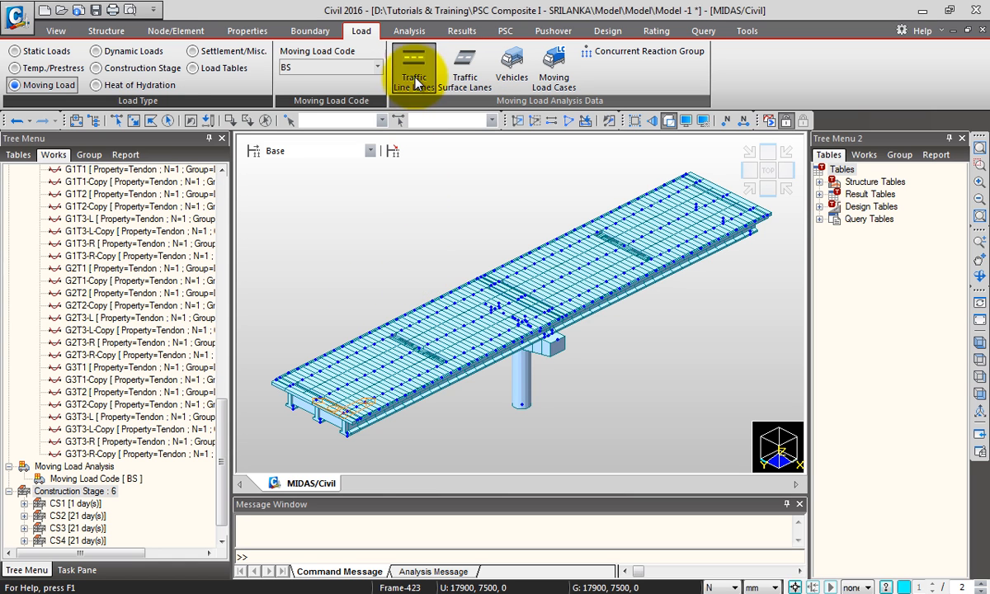
Start a new traffic line lane named 'Lane 1' and switch length units to metres.
click(413, 70)
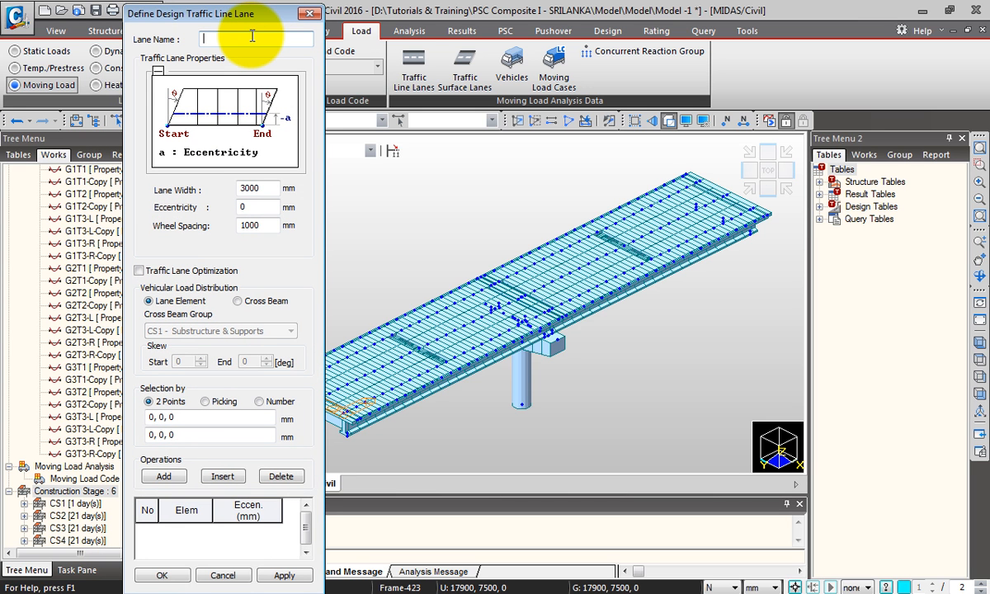
text(Lane 1)
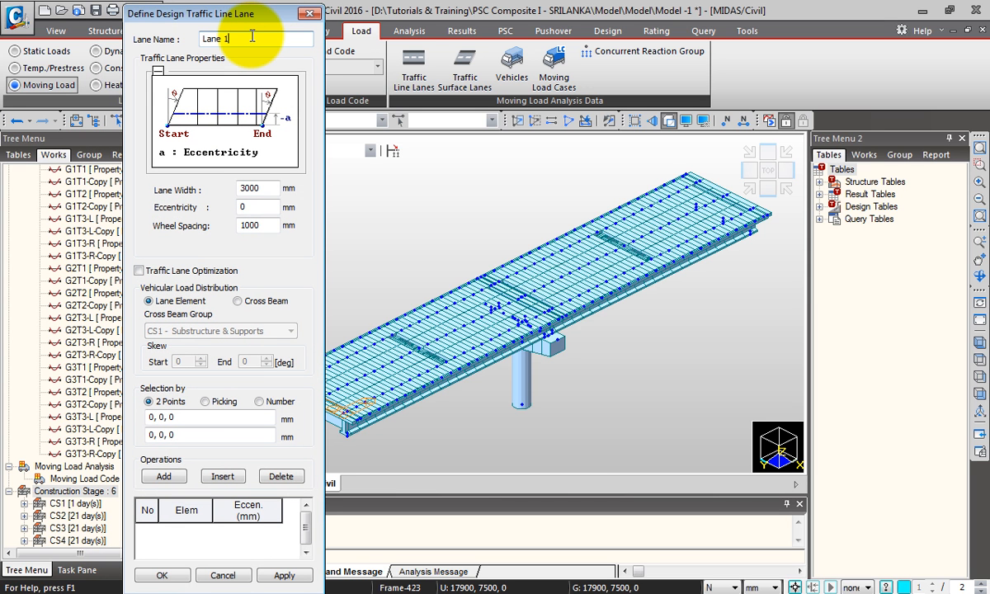
click(257, 188)
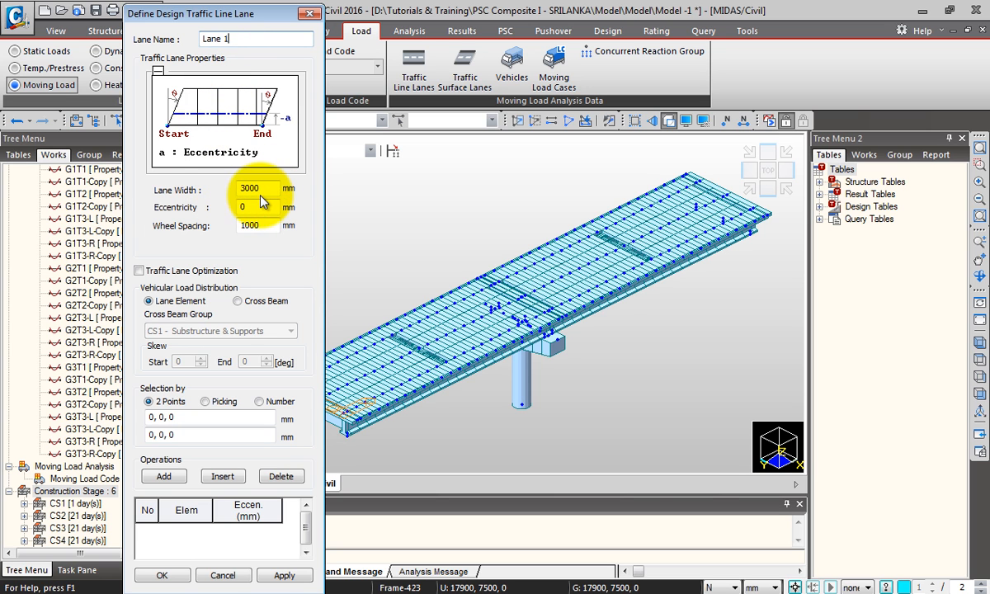
click(758, 587)
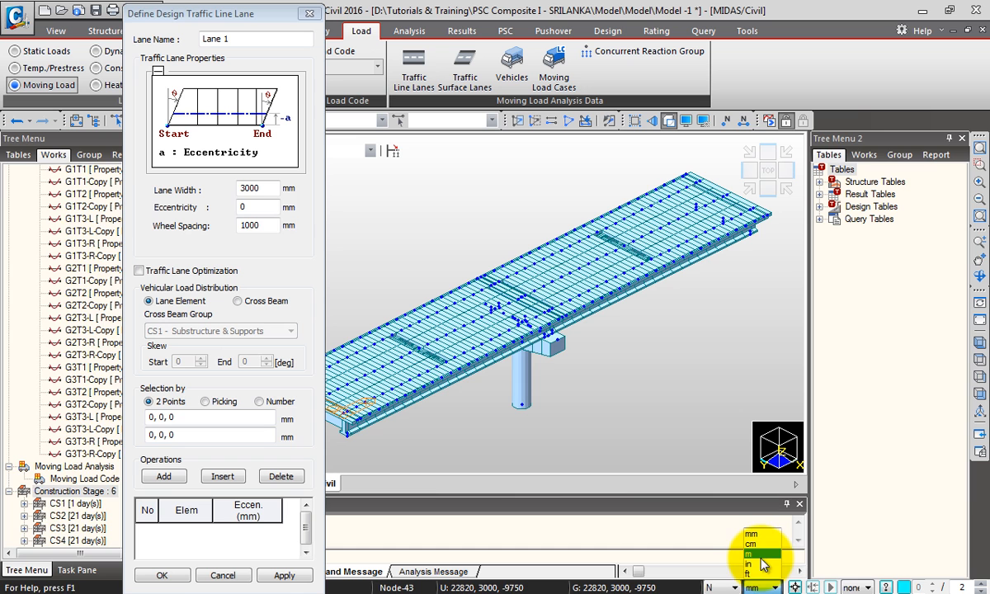
click(748, 568)
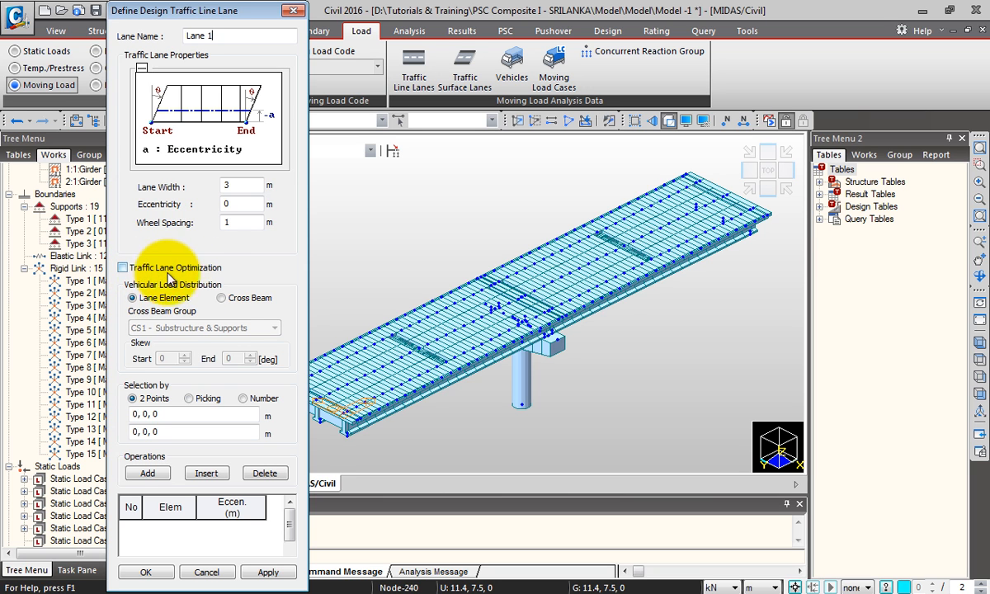
mouse_move(202, 280)
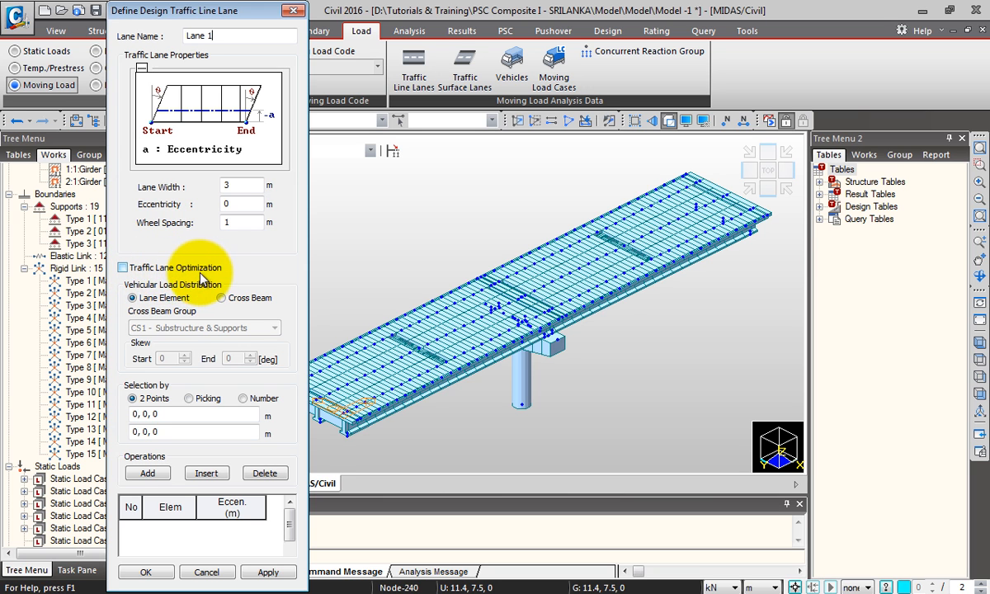
mouse_move(247, 258)
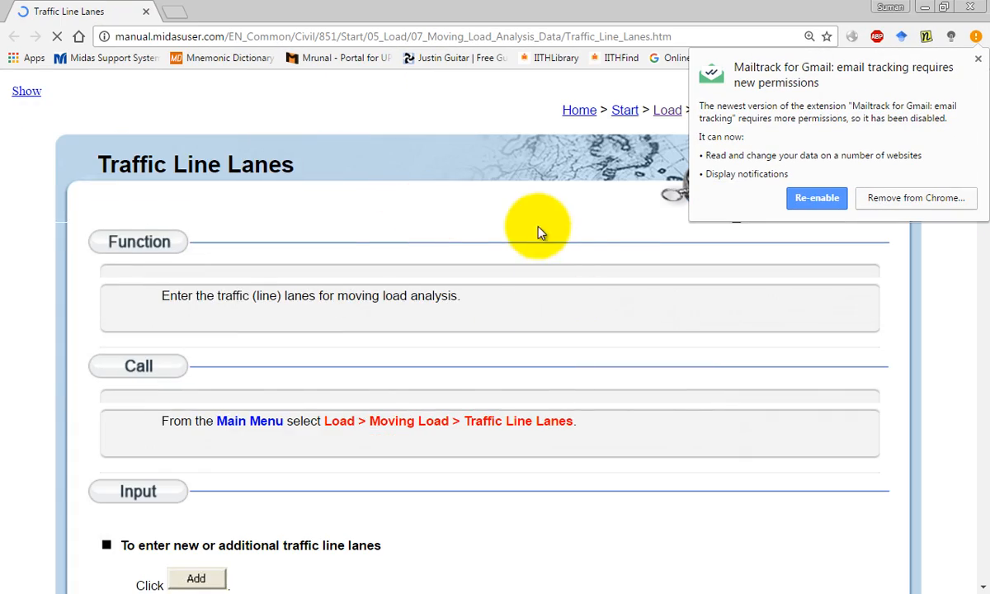
Scroll the Traffic Line Lanes manual page to the Traffic Lane Optimization section.
scroll(down, 3)
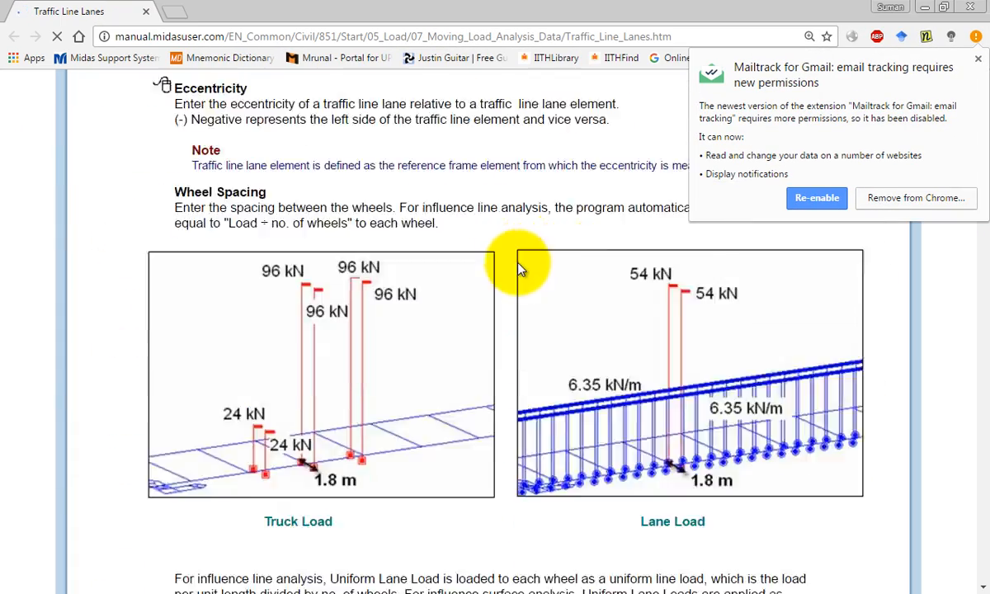
scroll(down, 3)
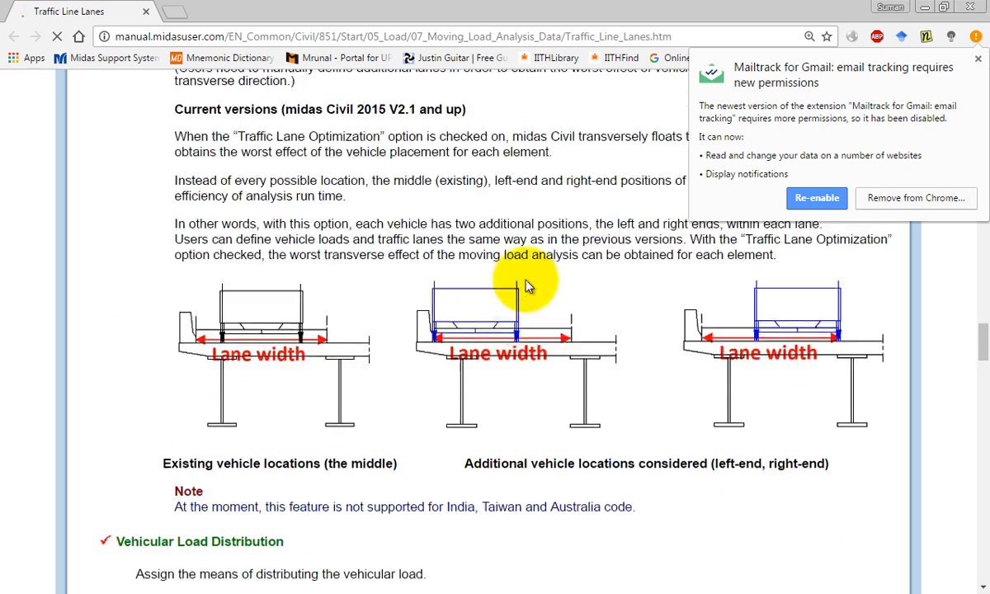
scroll(down, 3)
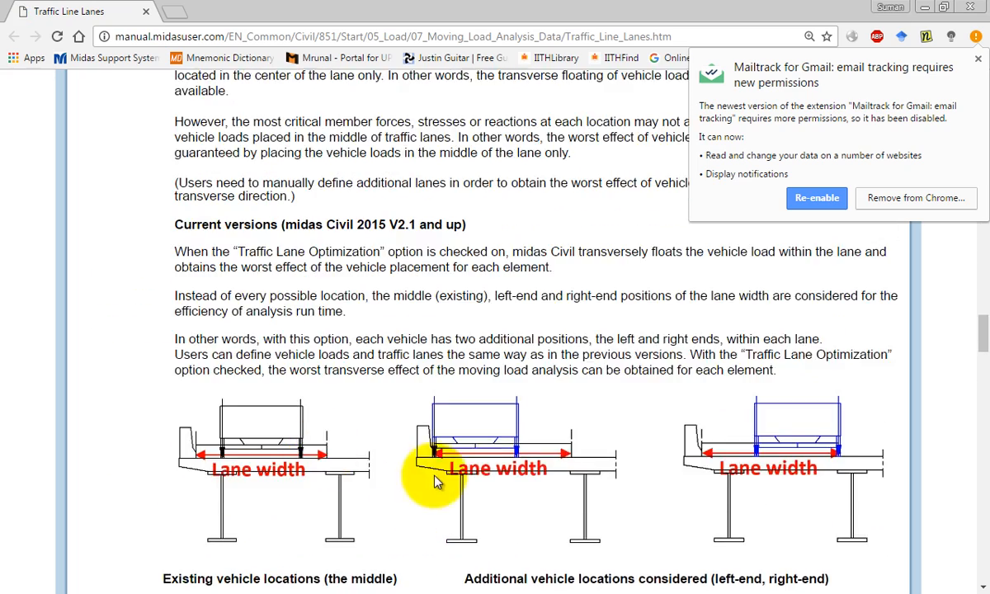
scroll(down, 3)
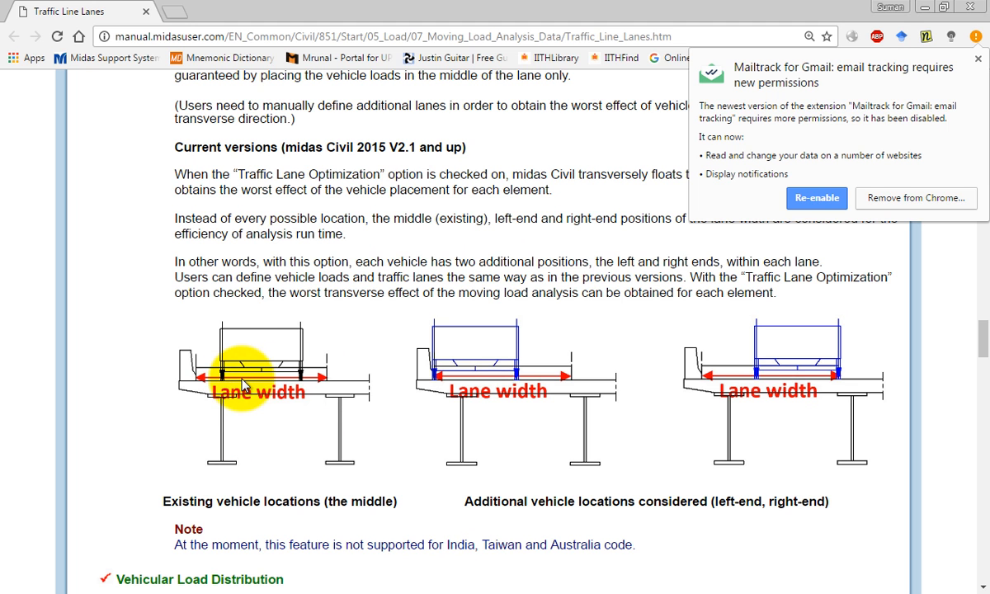
mouse_move(234, 393)
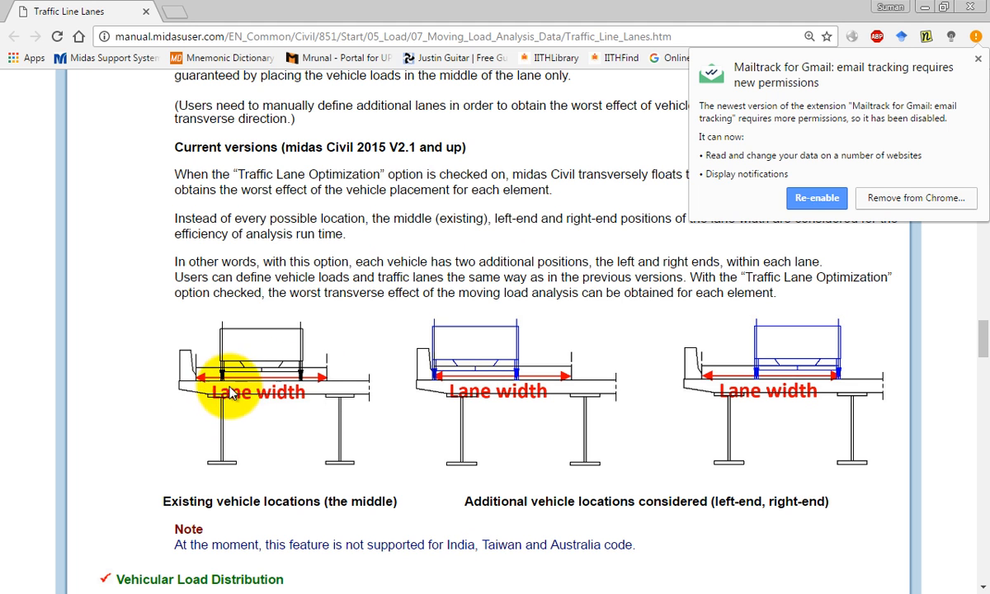
mouse_move(264, 400)
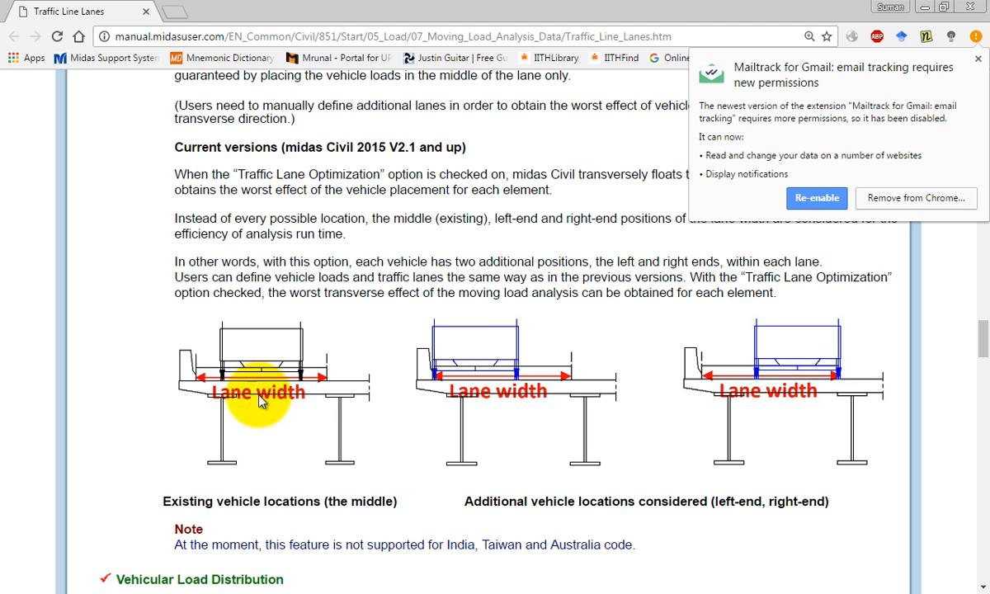
mouse_move(814, 382)
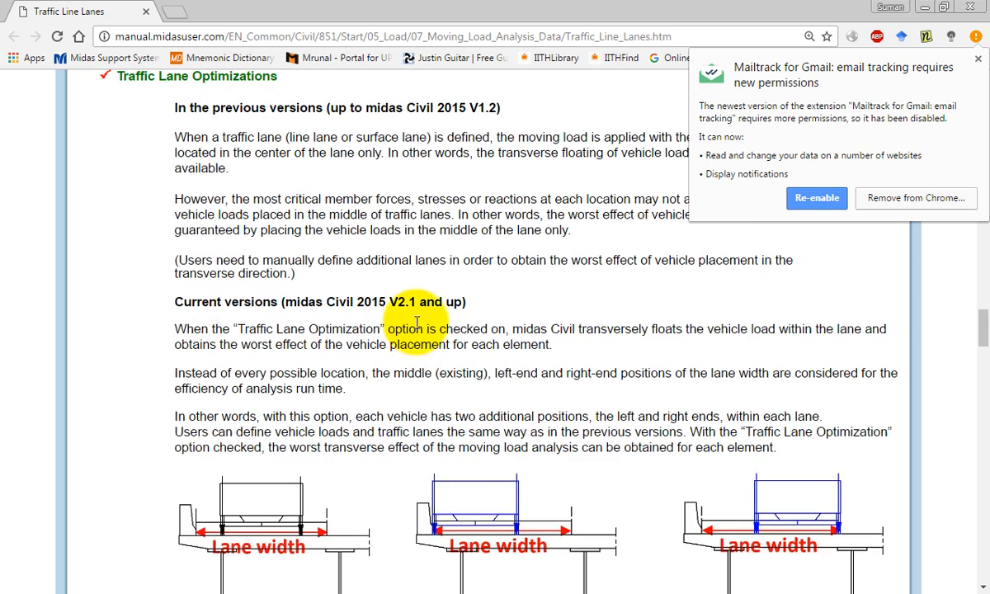
scroll(up, 3)
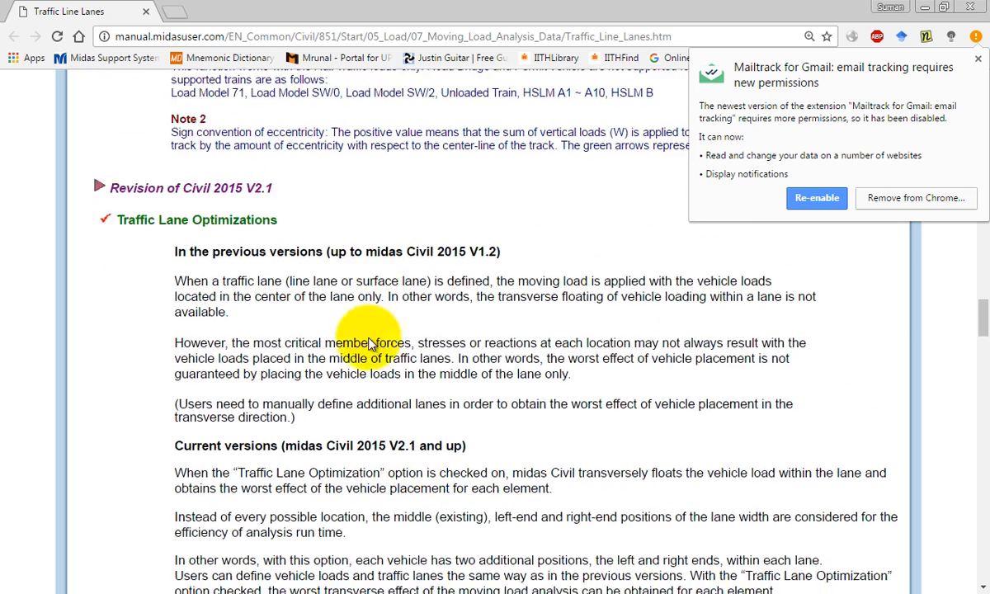
scroll(down, 3)
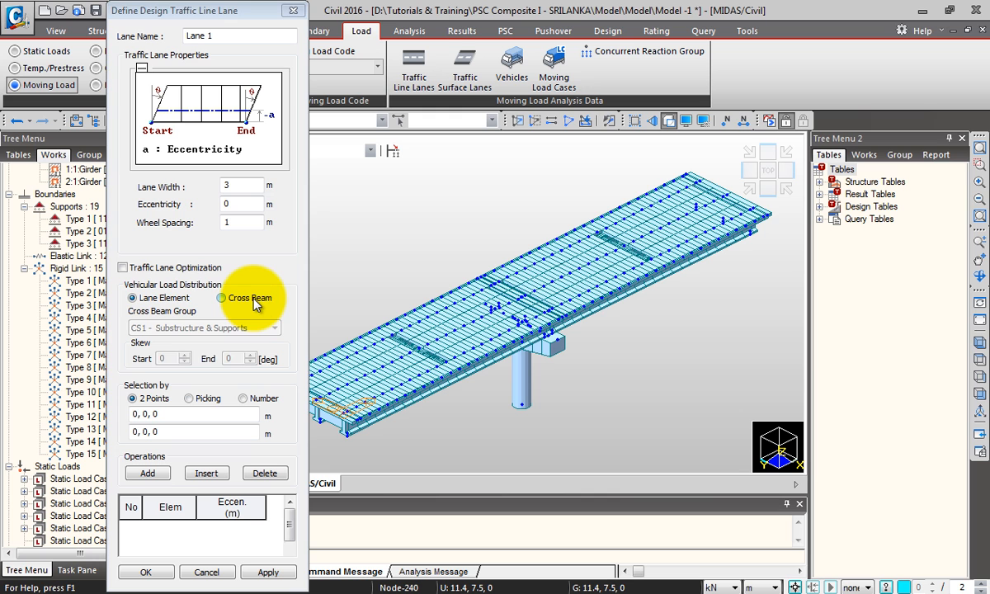
click(221, 297)
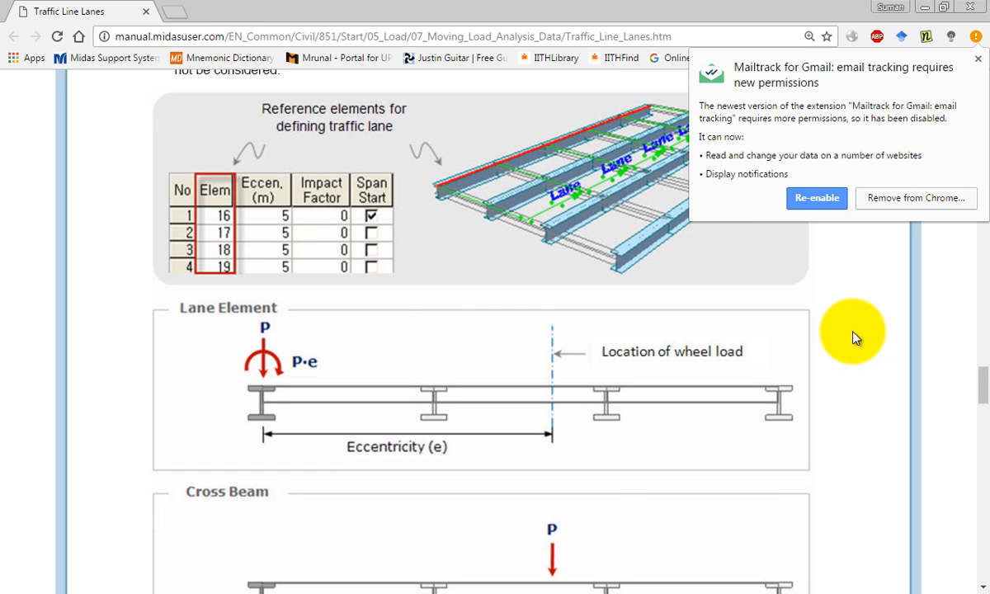
scroll(down, 3)
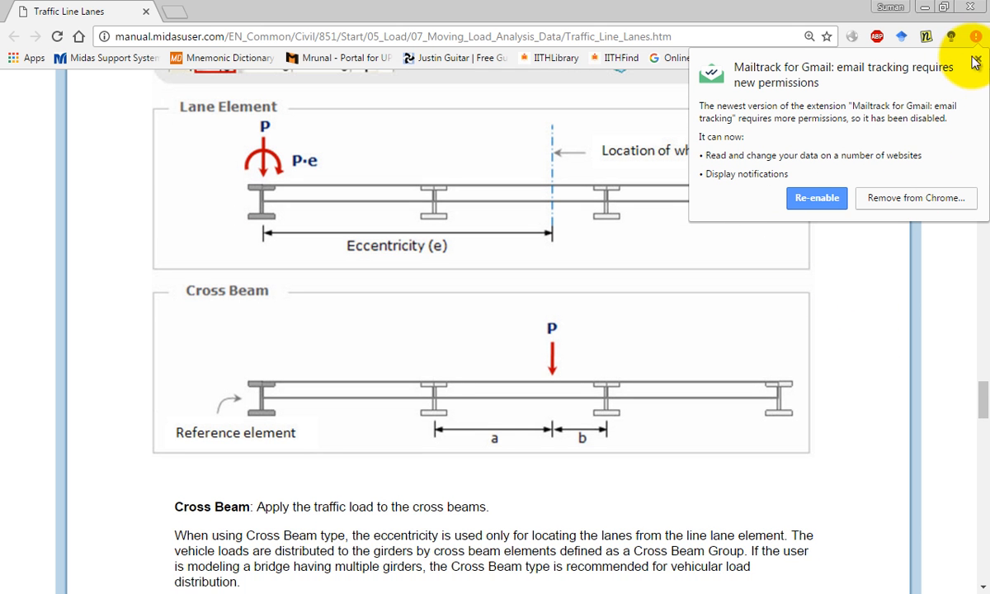
click(974, 63)
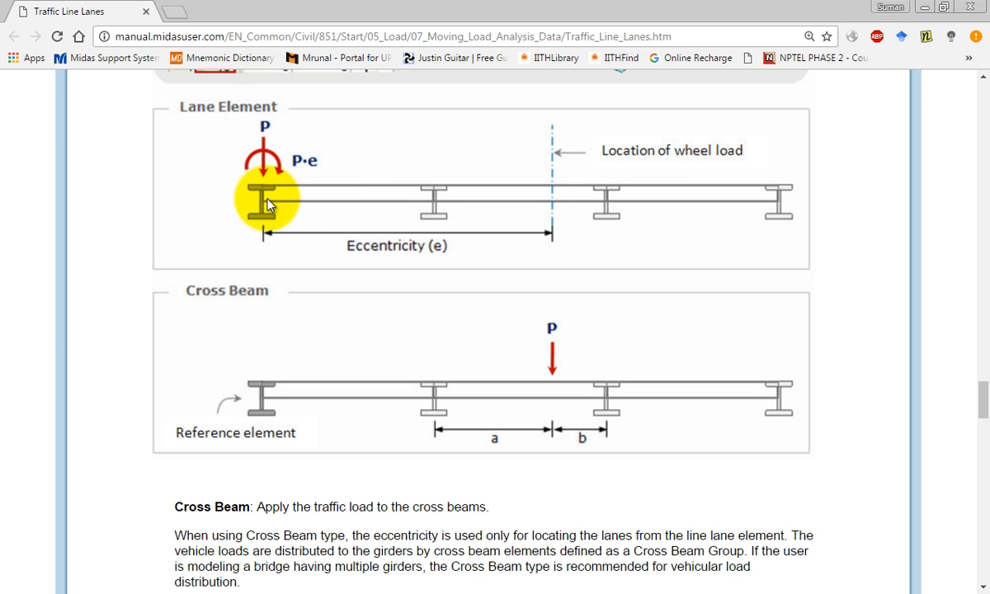
scroll(down, 3)
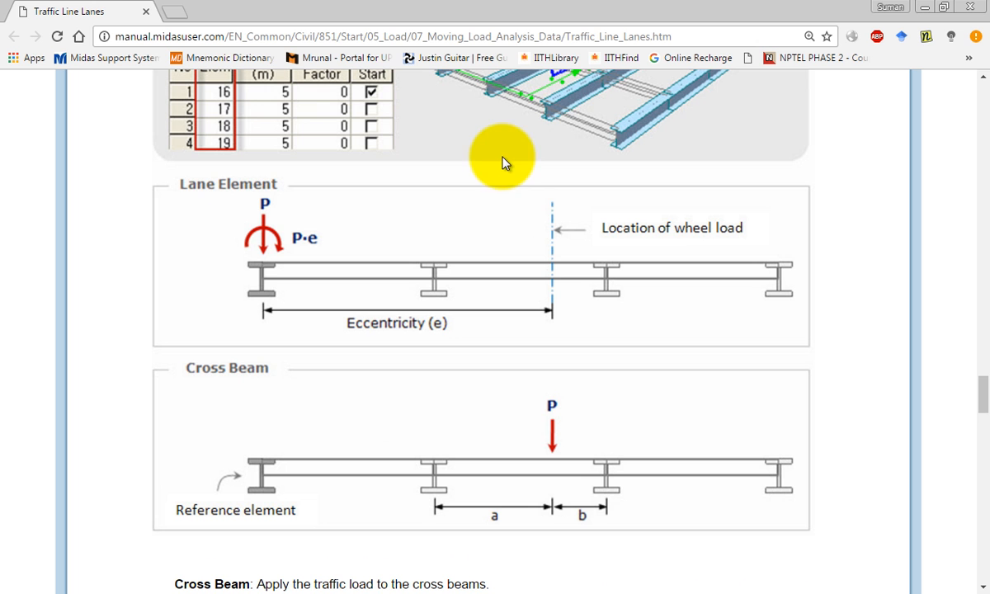
mouse_move(528, 213)
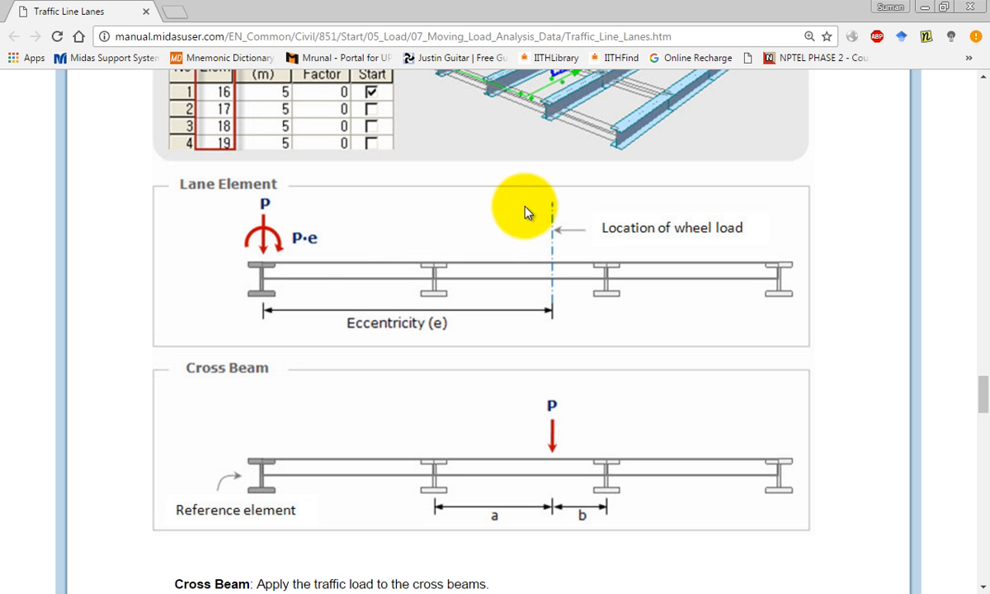
mouse_move(277, 311)
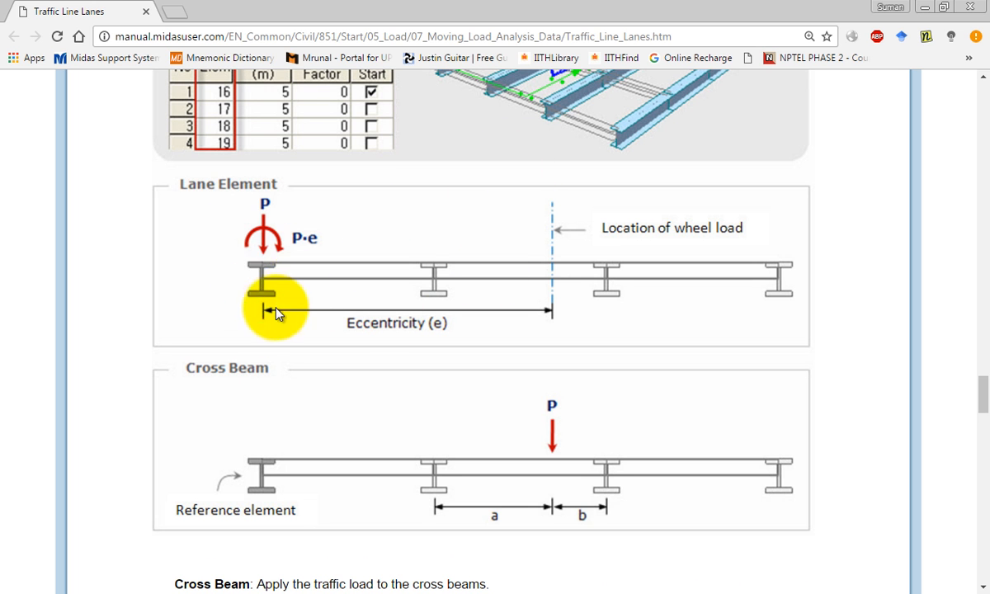
scroll(down, 3)
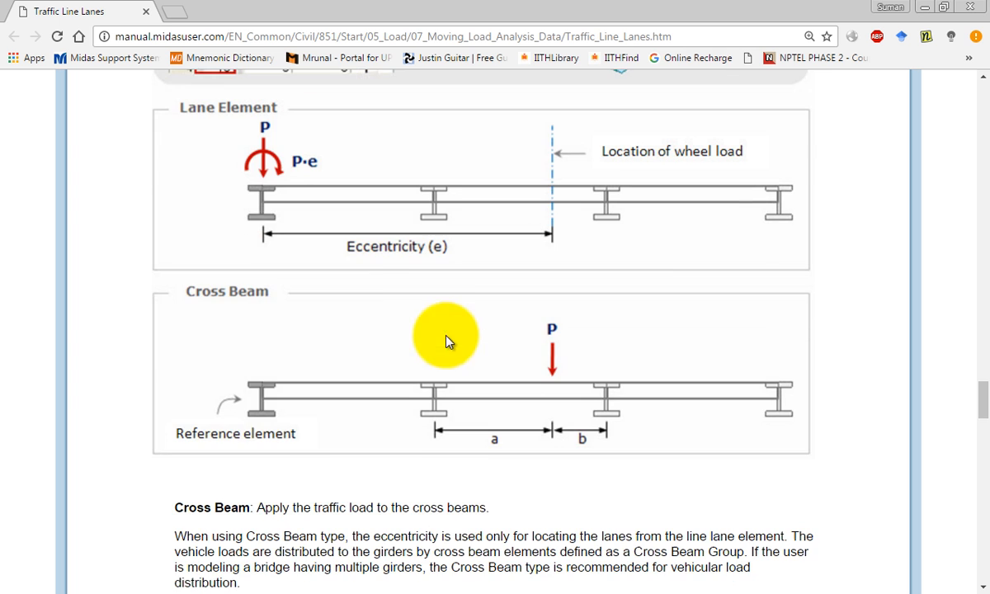
scroll(down, 3)
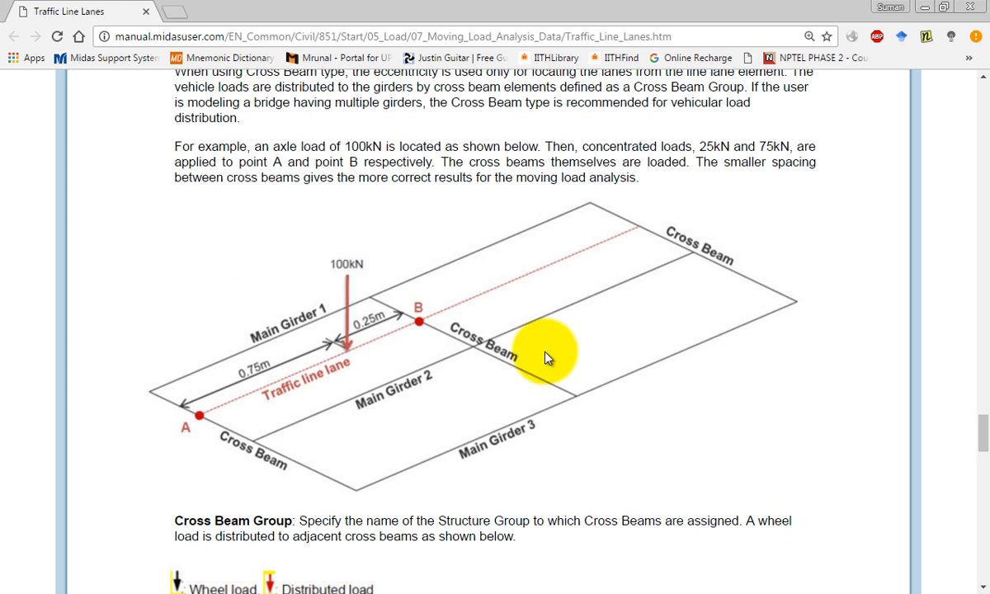
mouse_move(439, 329)
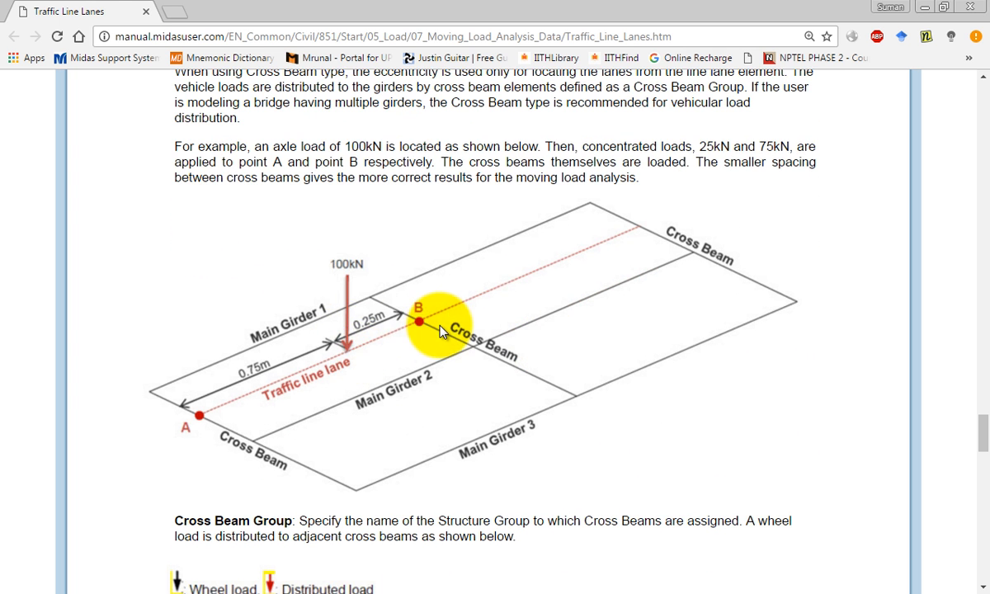
mouse_move(458, 330)
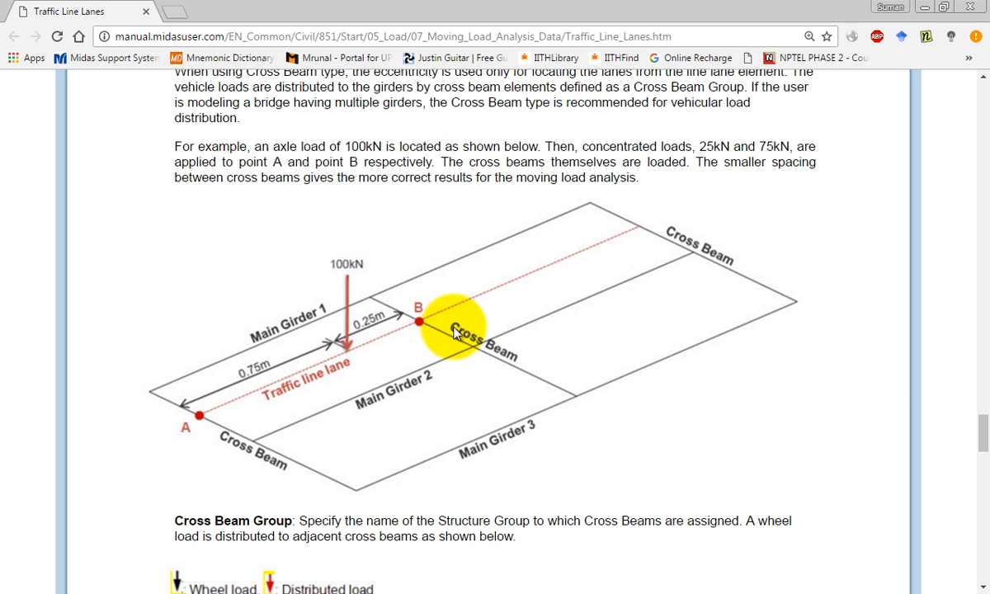
scroll(down, 3)
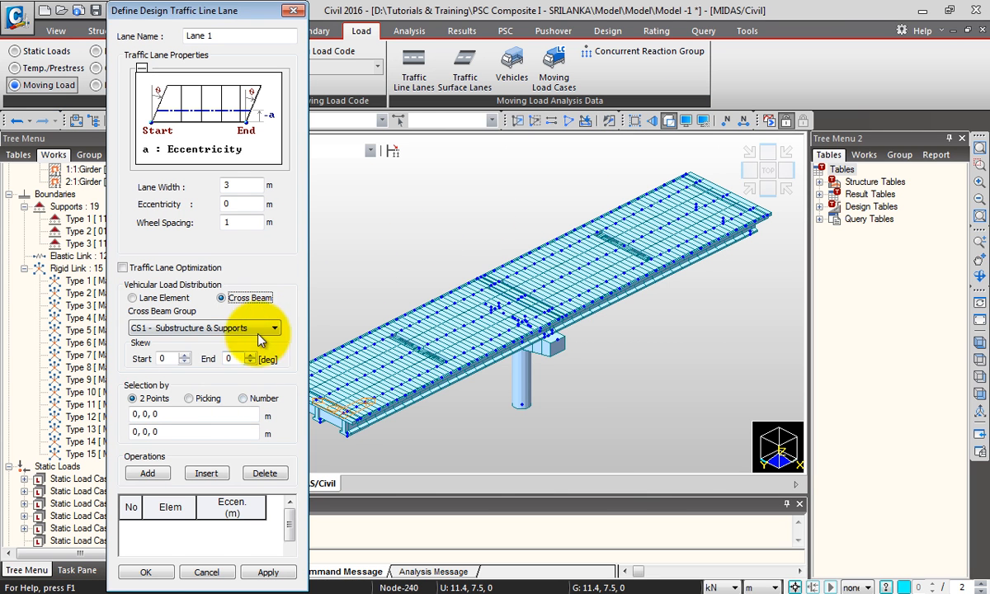
Pick 'Cross Beam - moving load' as Lane 1's cross beam group.
click(274, 327)
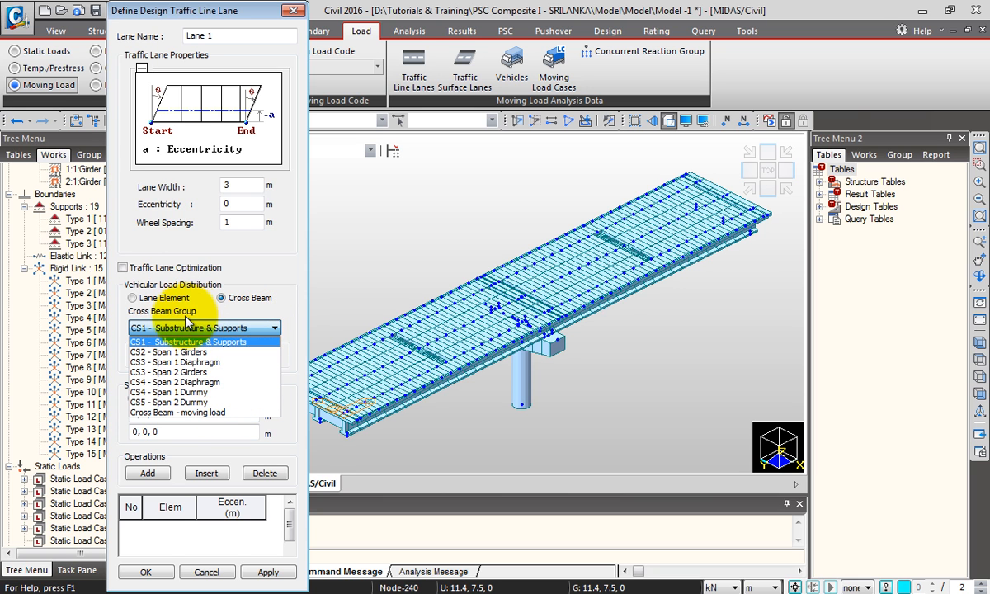
click(178, 412)
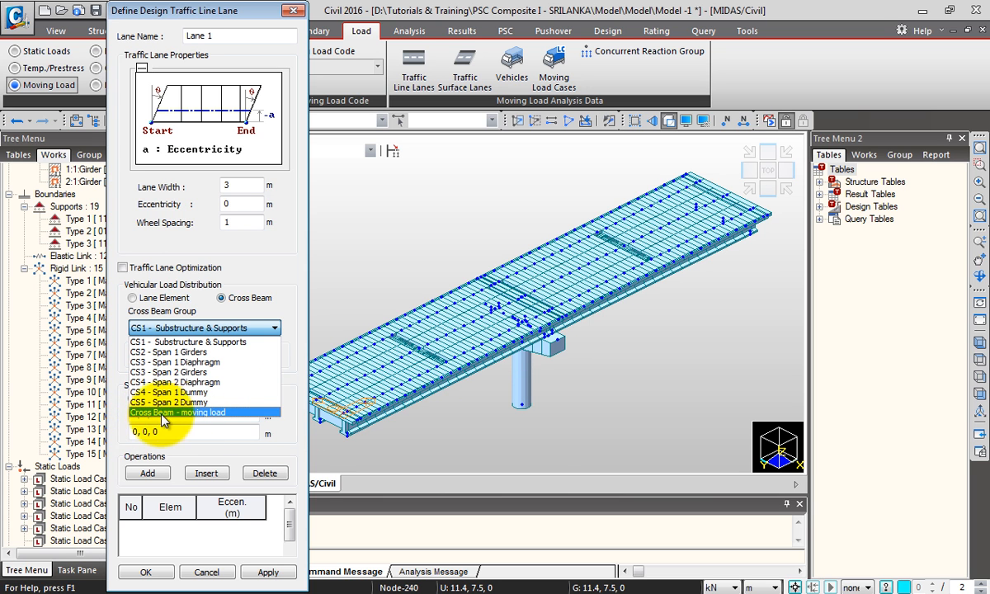
click(178, 412)
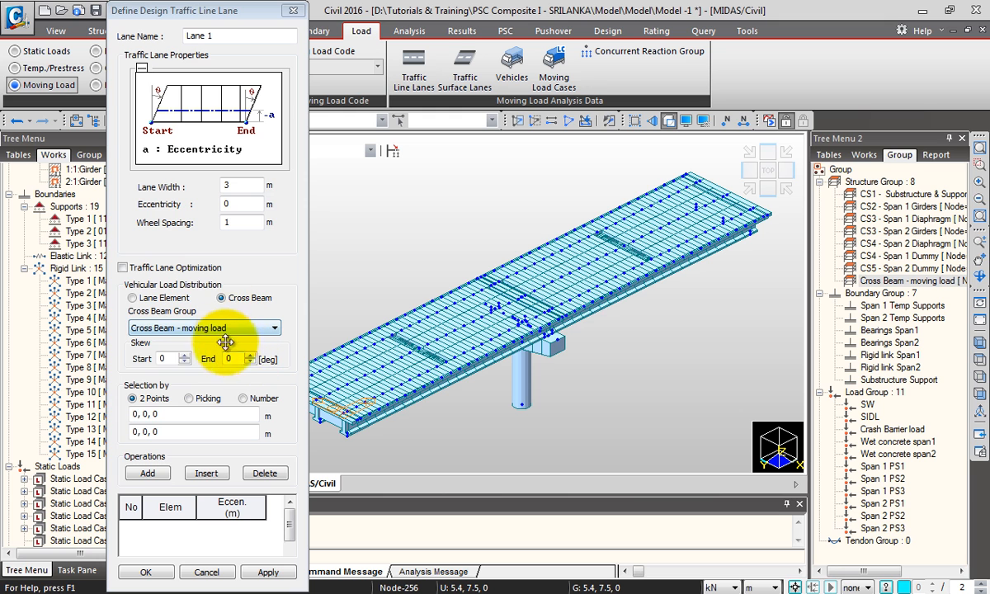
mouse_move(187, 352)
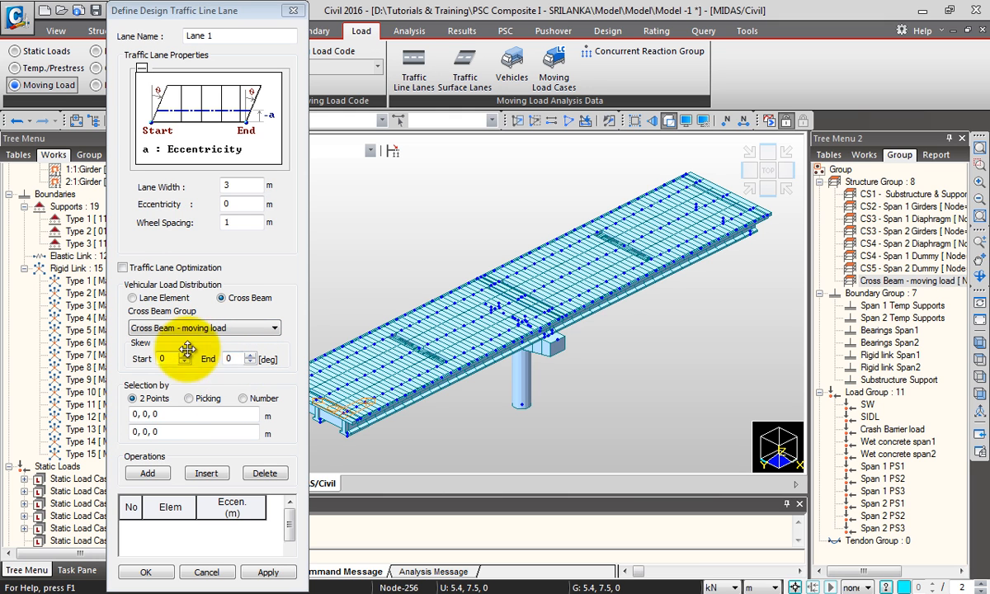
mouse_move(188, 354)
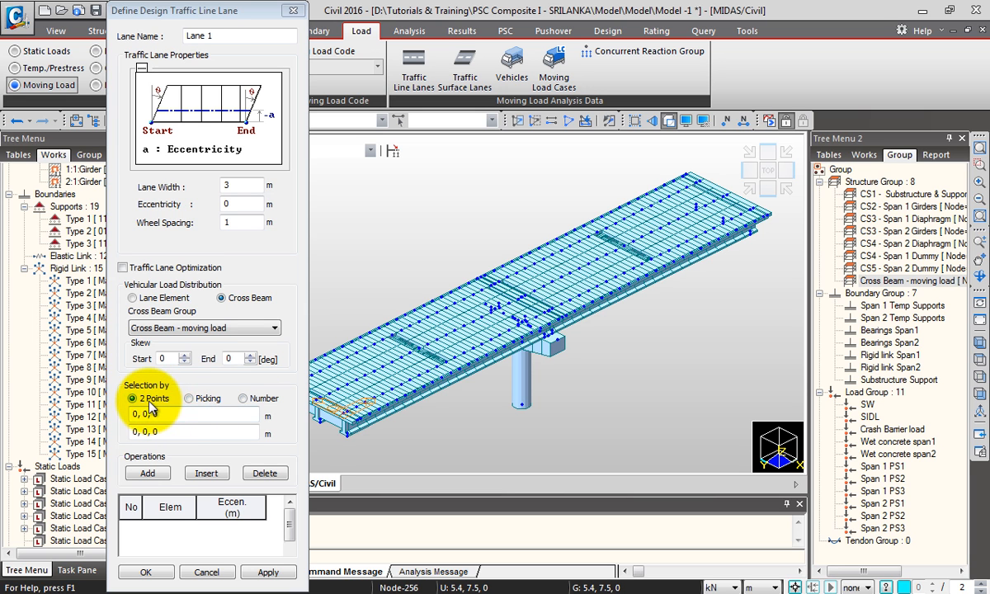
Define Lane 1 by two points, from node 0,6,0 to 44.24,6,0, and confirm.
click(194, 413)
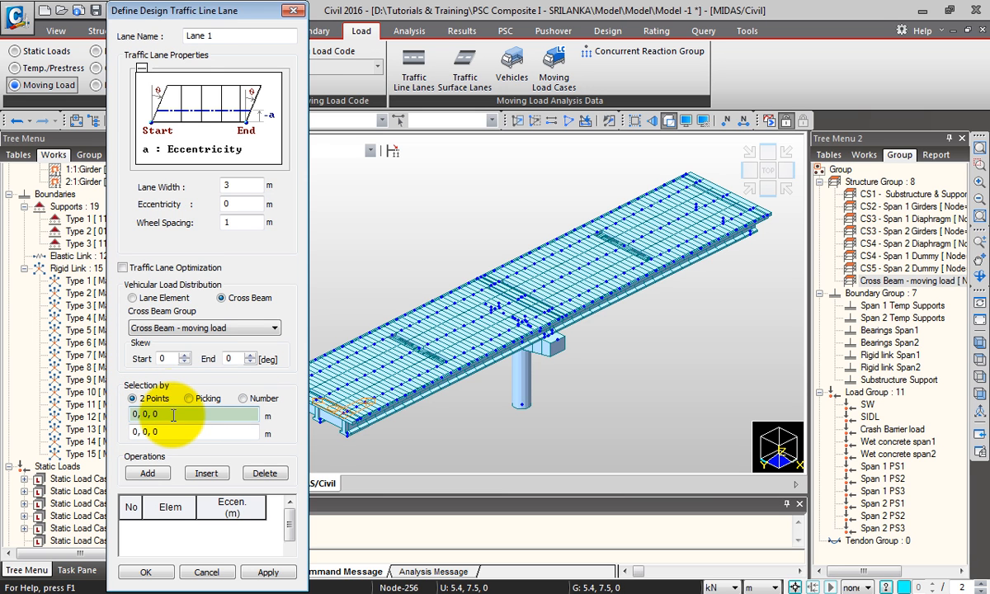
click(362, 363)
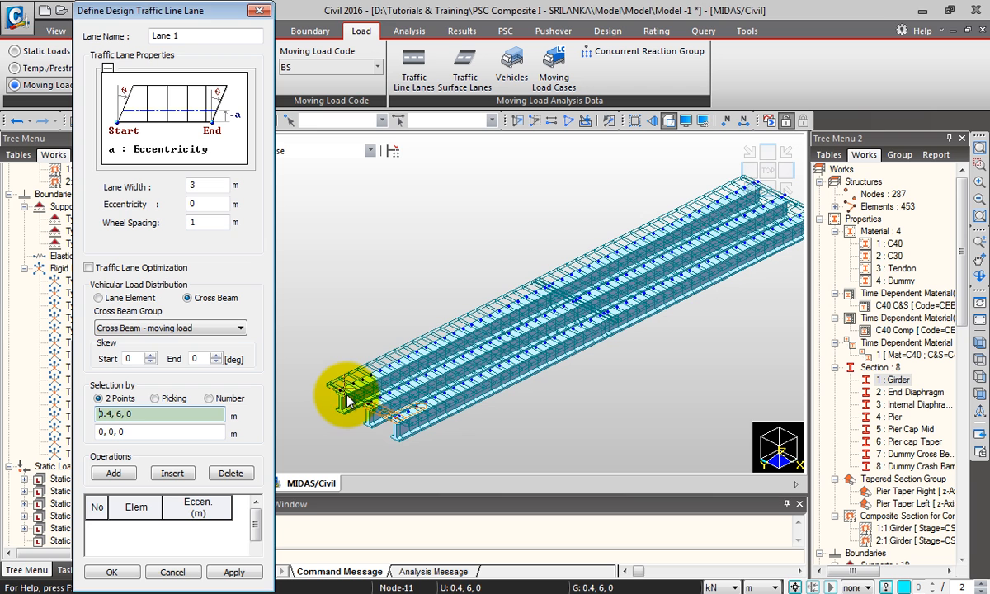
click(754, 194)
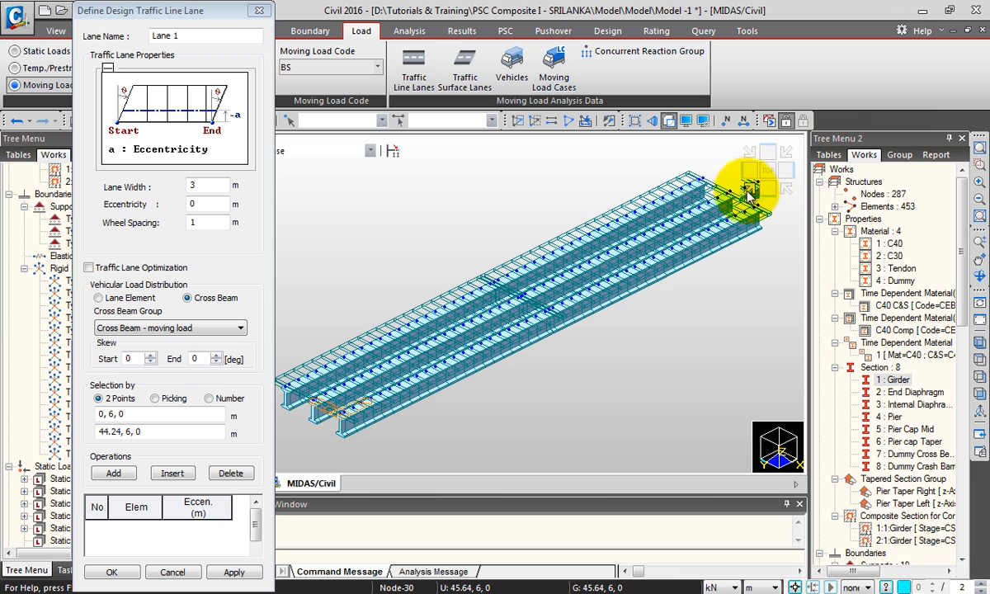
click(377, 377)
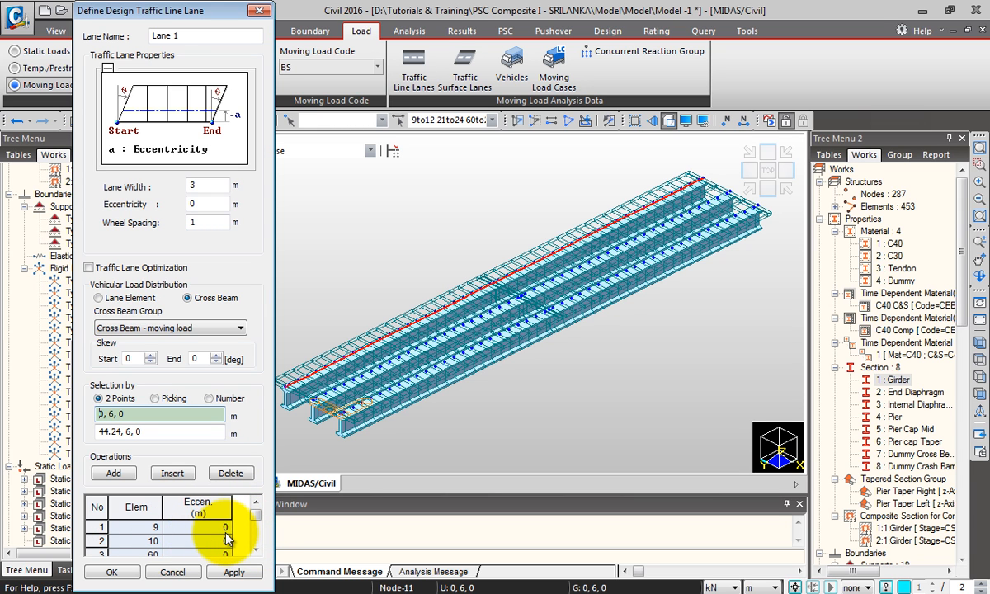
click(234, 572)
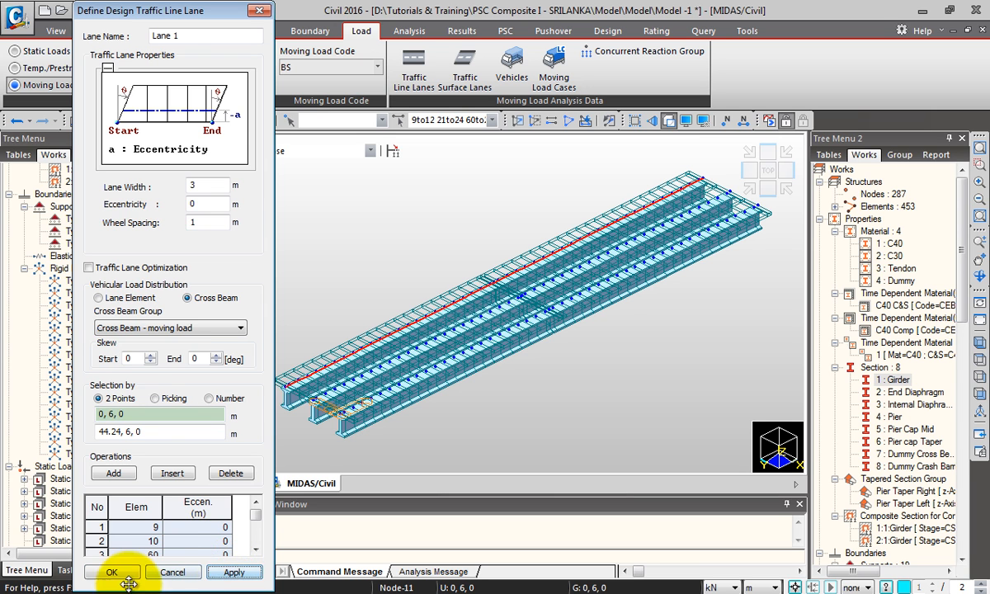
click(111, 571)
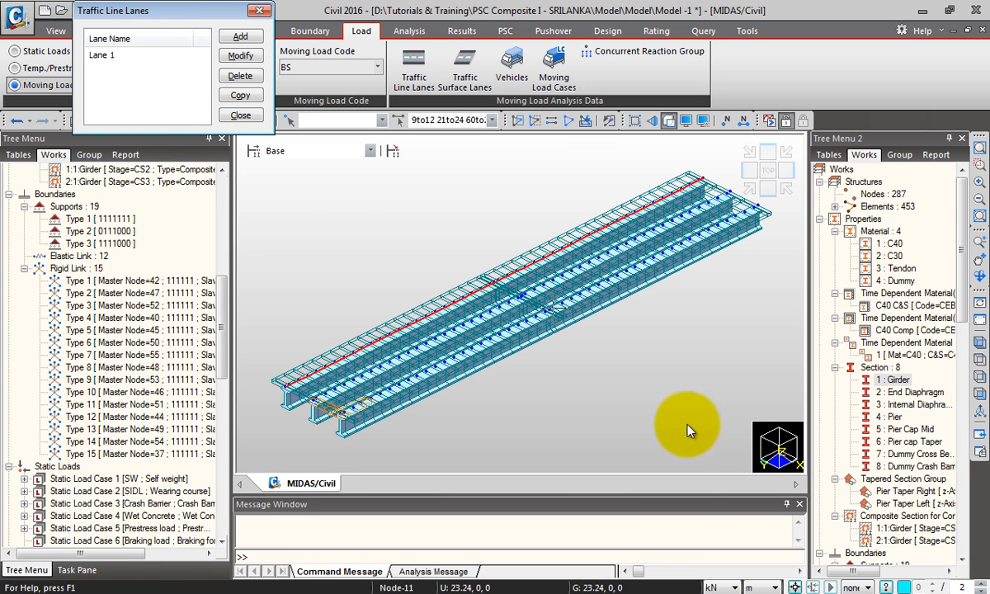
Begin defining another traffic line lane.
click(907, 306)
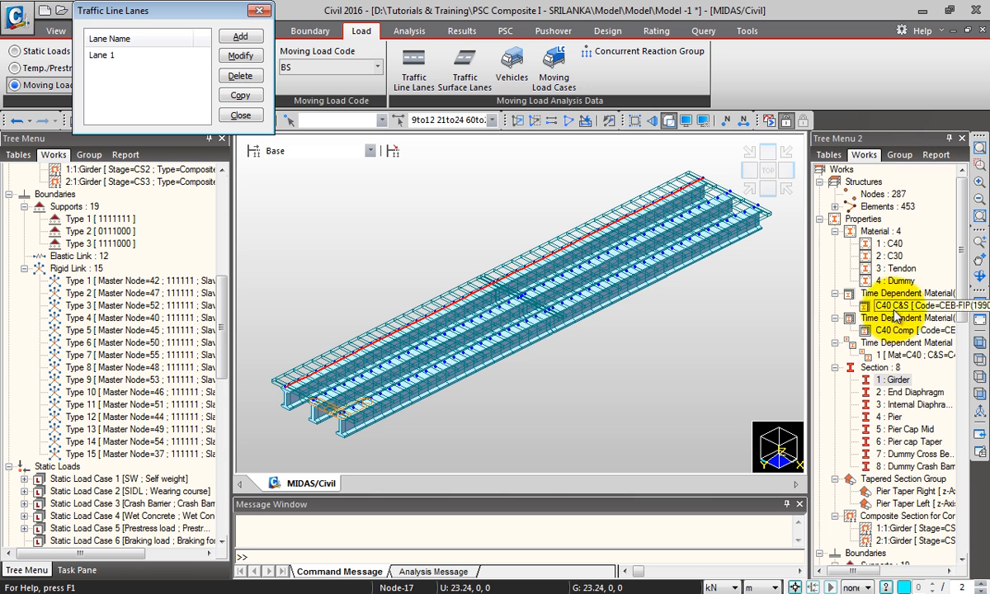
scroll(down, 3)
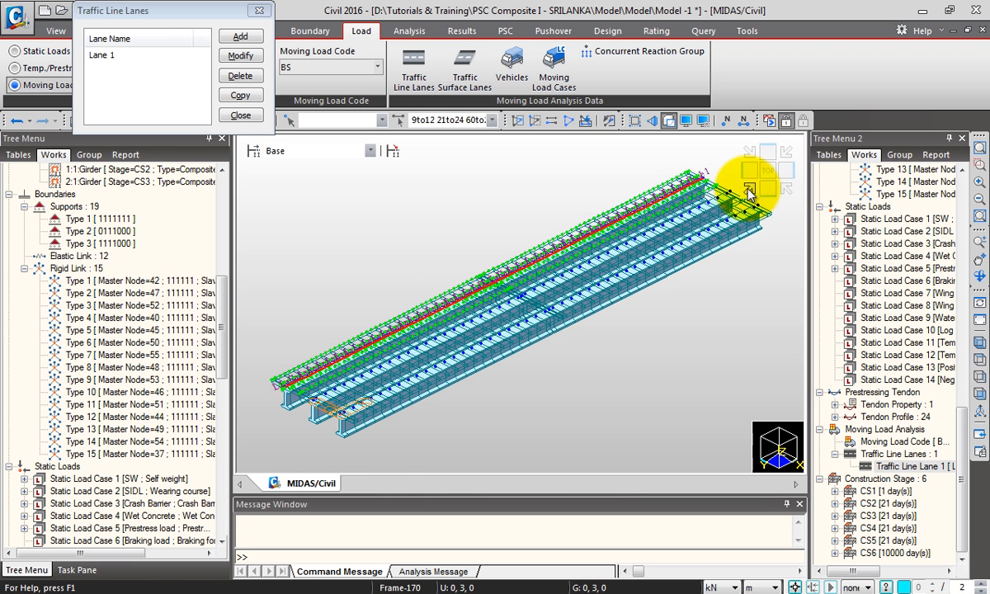
click(239, 35)
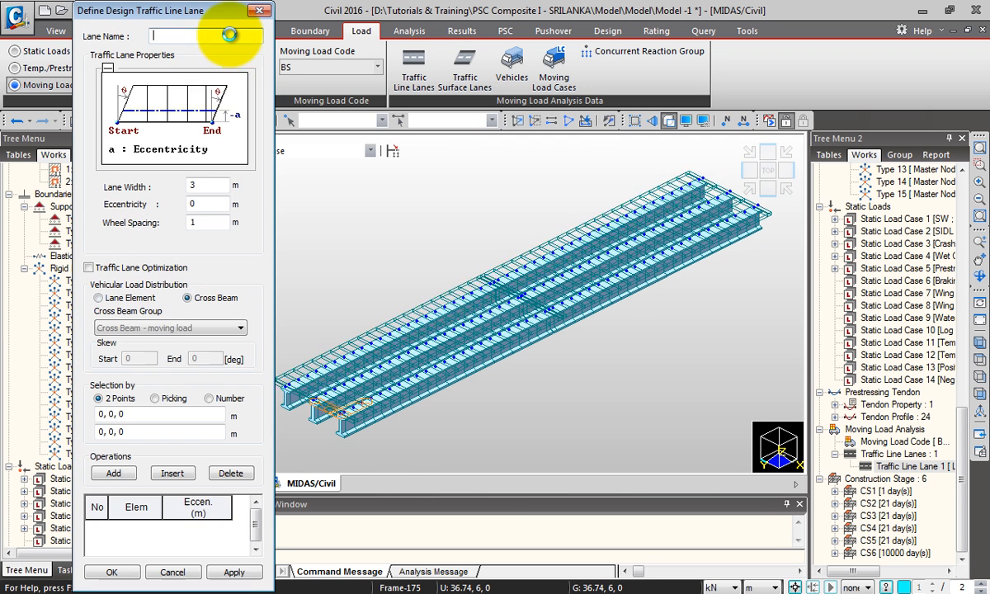
Name Lane 2, distribute loads via the Cross Beam - moving load group, and pick a lane point.
text(Lane 2)
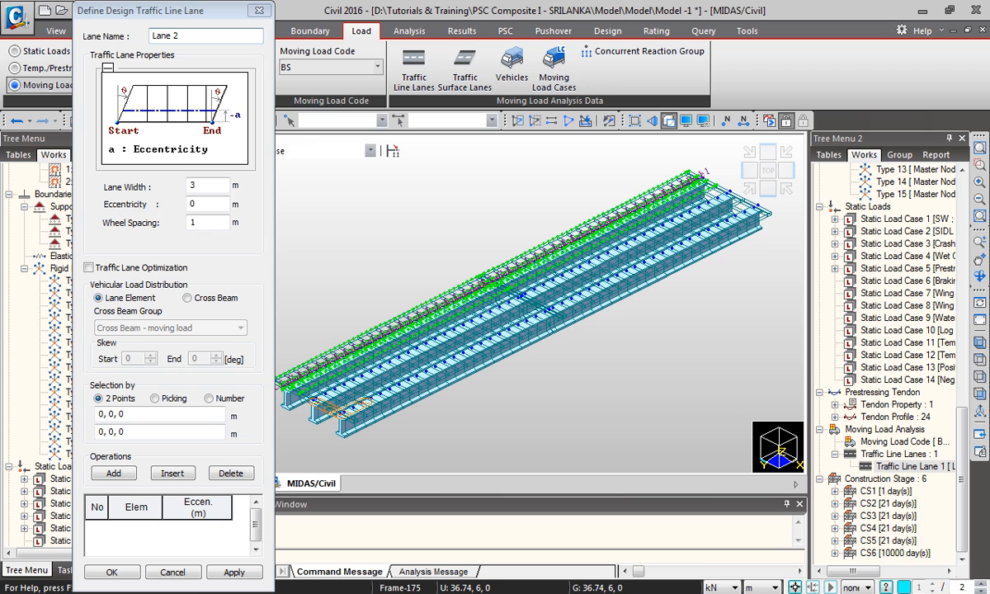
click(206, 203)
text(3)
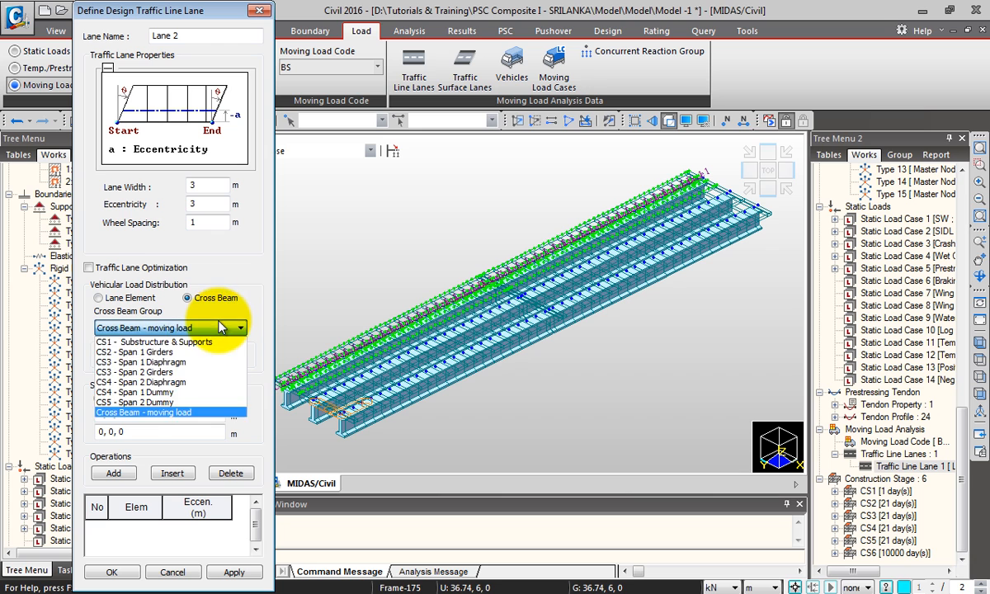
click(145, 412)
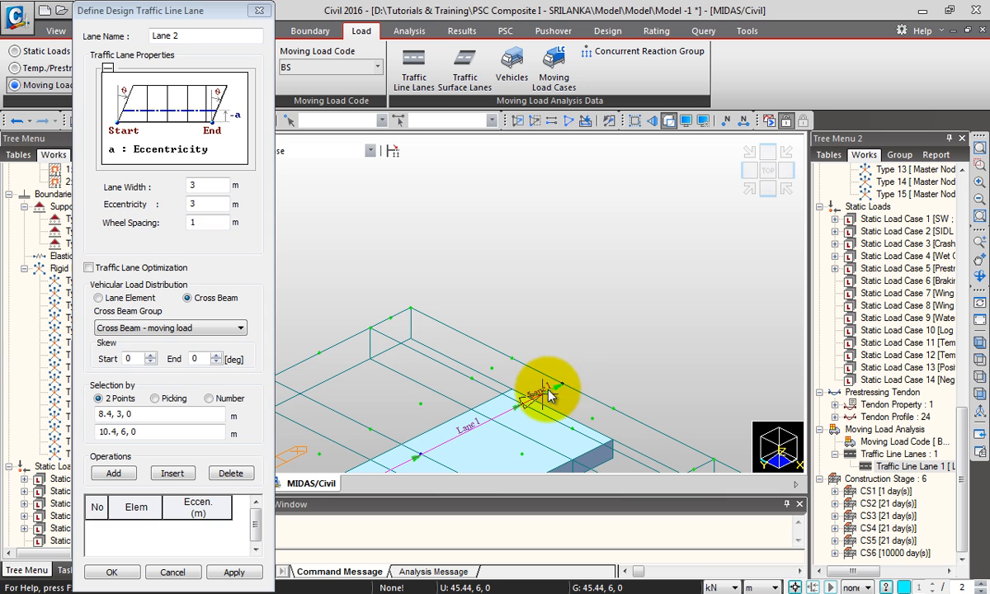
click(546, 387)
text(6)
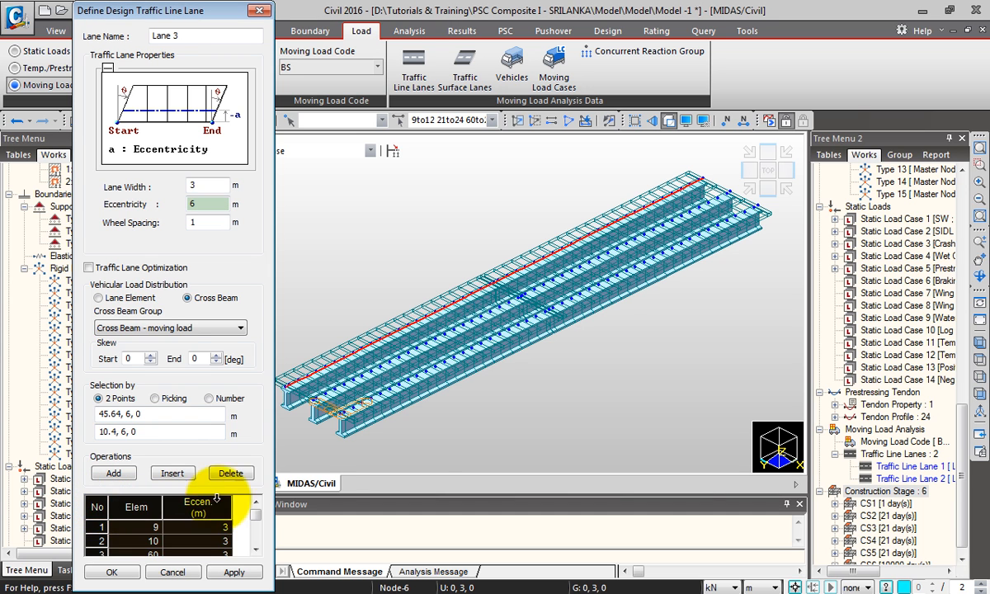
Apply the 6 m eccentricity to Lane 3's elements, confirm Lane 3, and view the whole bridge.
click(230, 472)
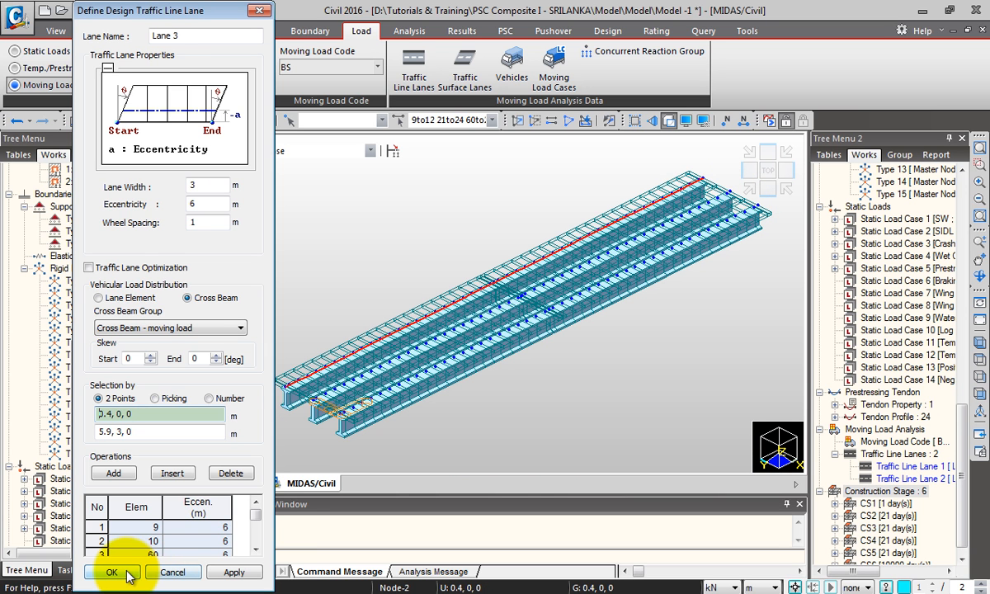
click(112, 572)
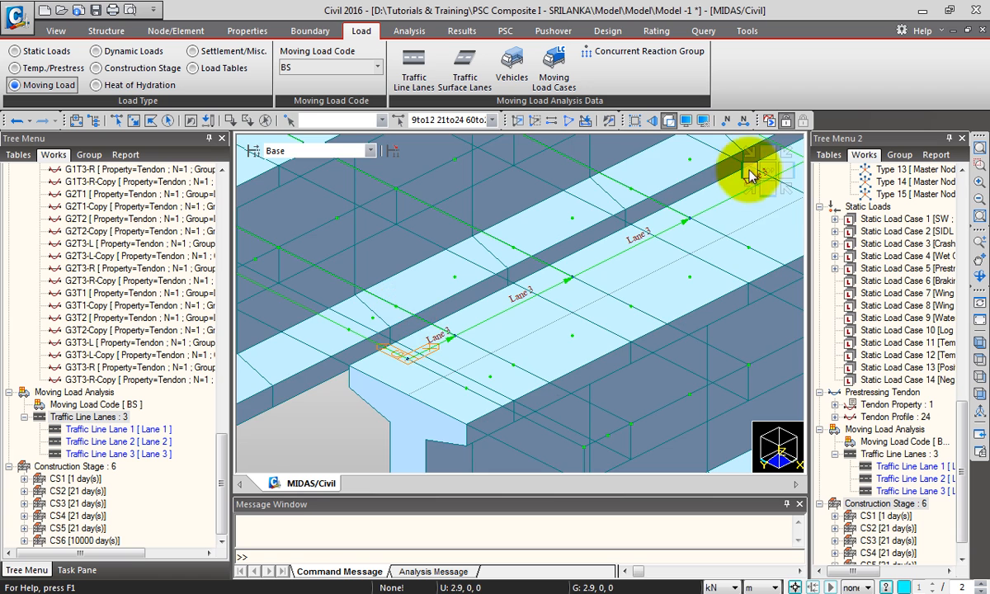
click(750, 169)
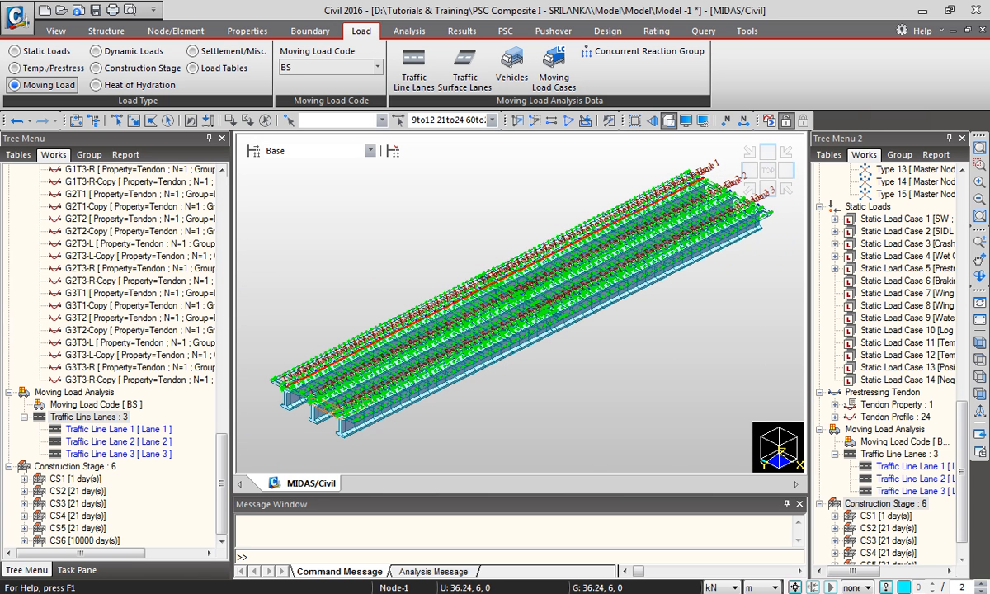
Undisplay Traffic Line Lanes from the Tree Menu's right-click options.
right_click(91, 416)
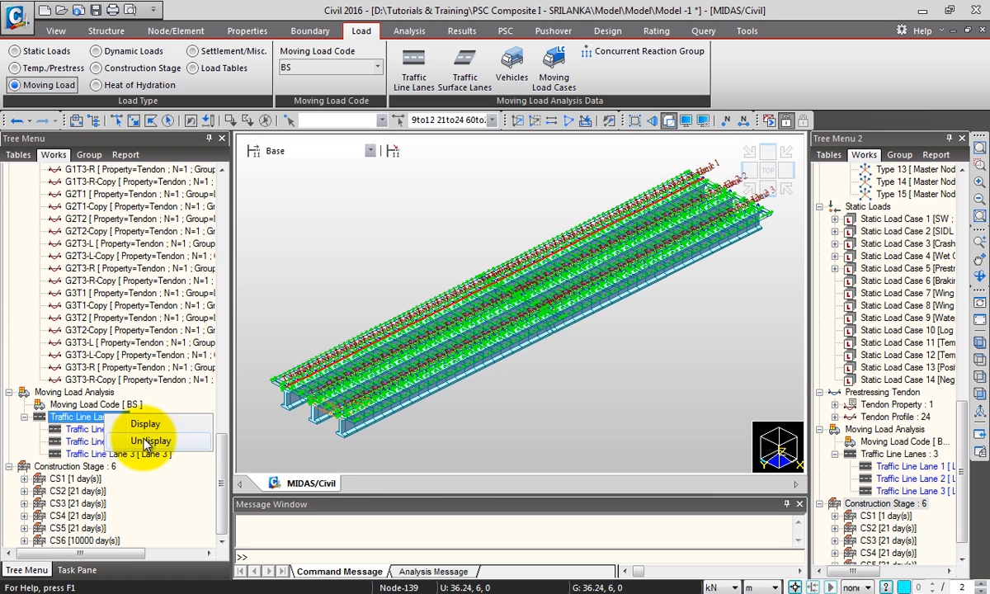
click(147, 439)
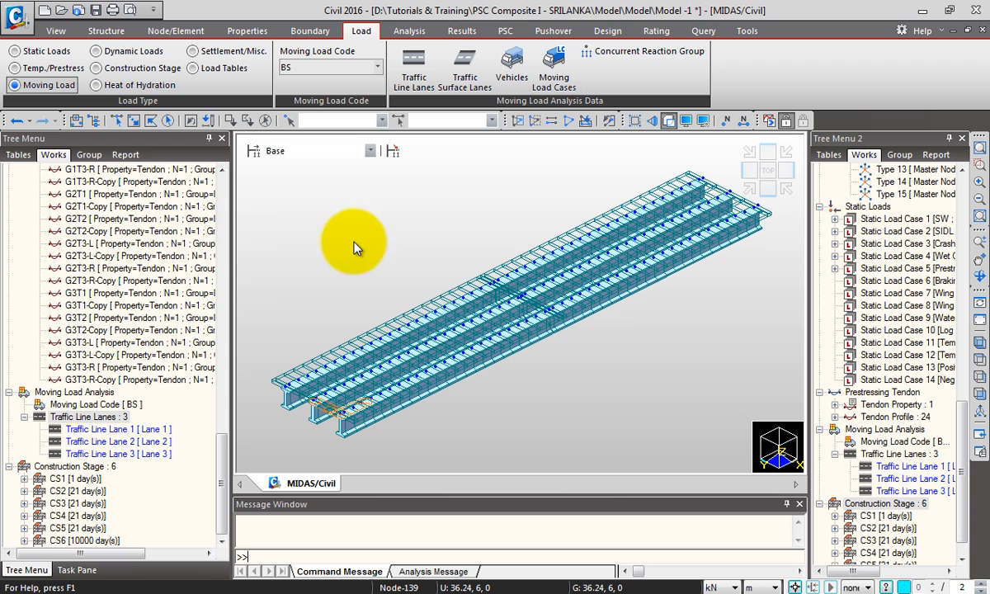
mouse_move(281, 260)
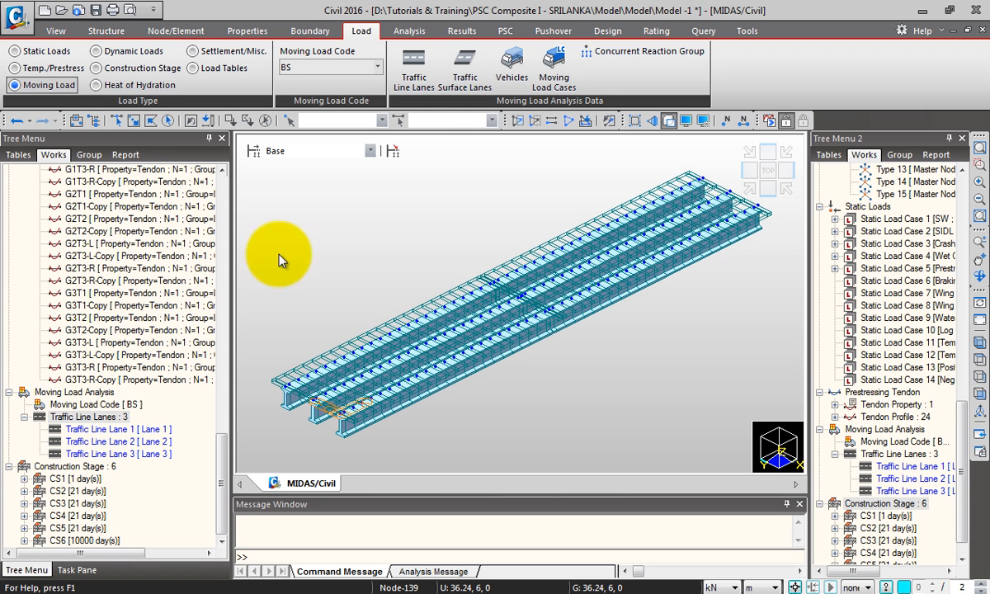
mouse_move(511, 66)
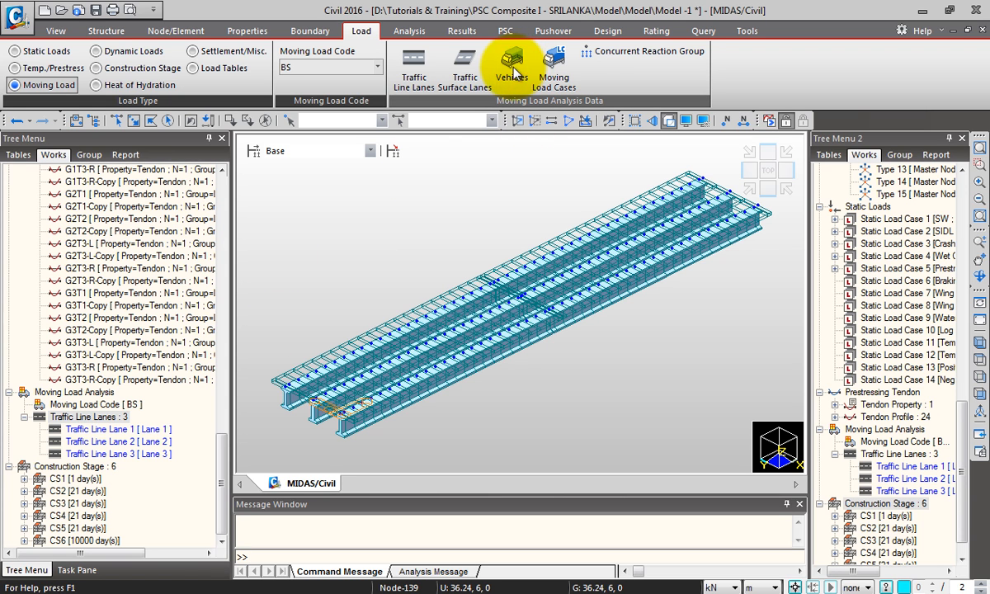
Add a BS5400 standard vehicle of type HA & HB (BS5400), then close the vehicles list.
click(510, 68)
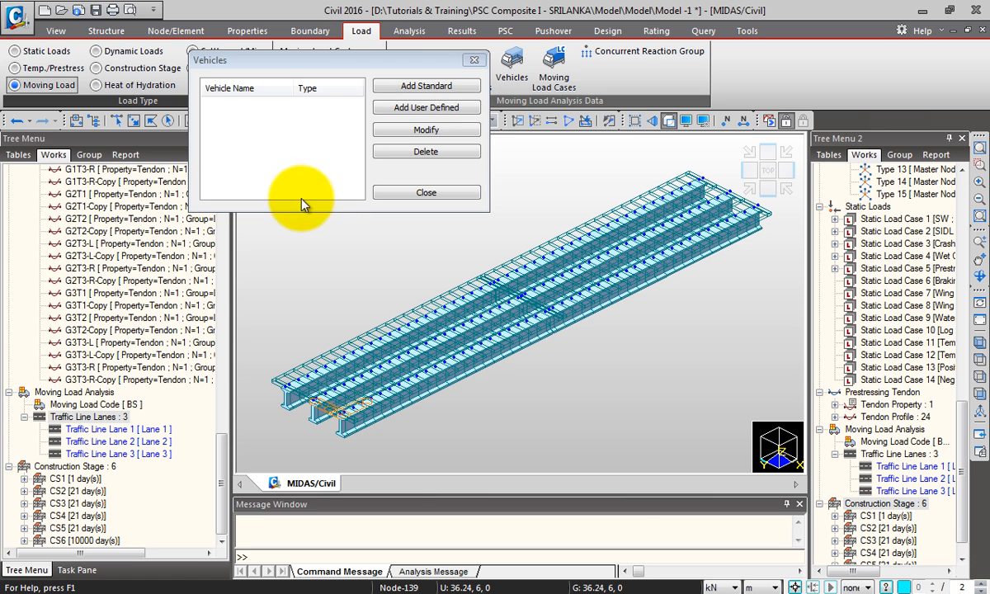
click(426, 86)
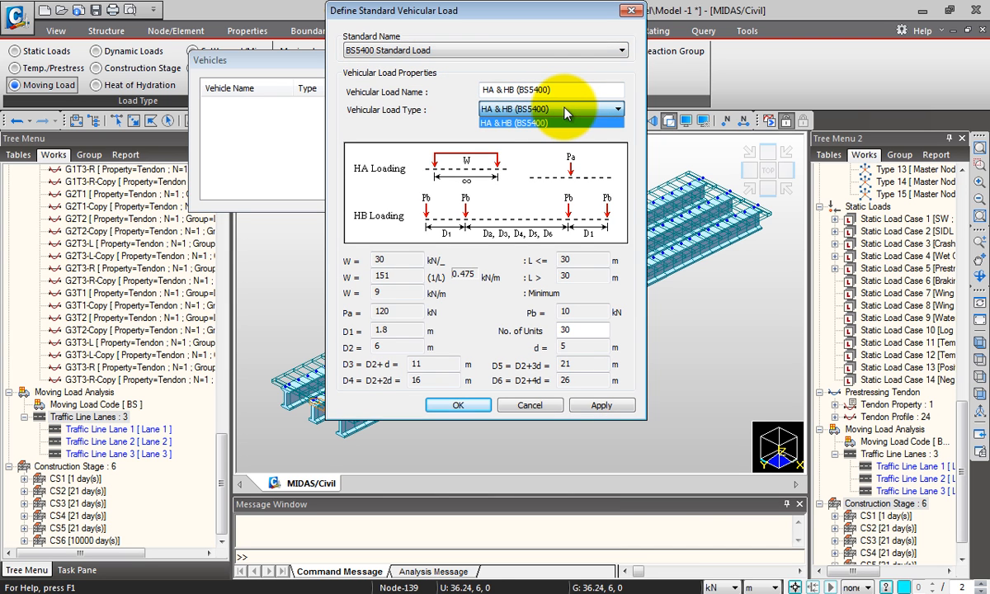
click(551, 122)
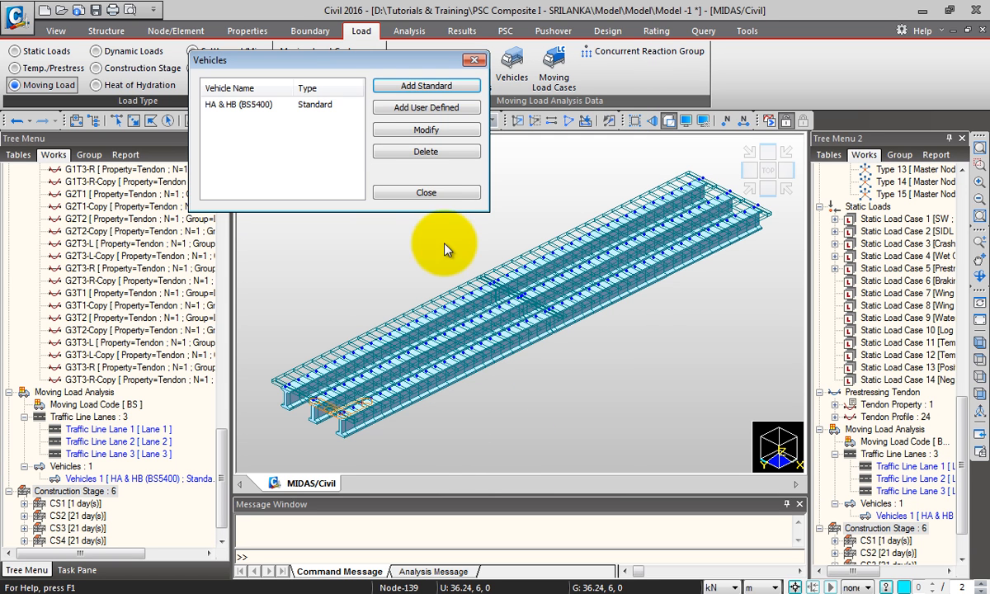
click(426, 192)
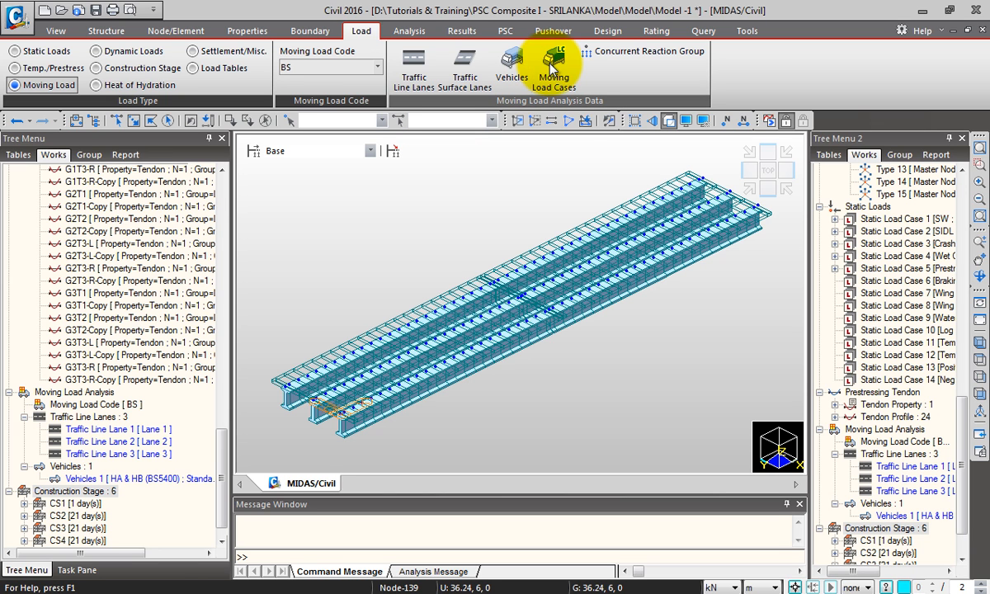
Open Define Moving Load Case from Moving Load Cases, then switch to the online manual.
click(553, 66)
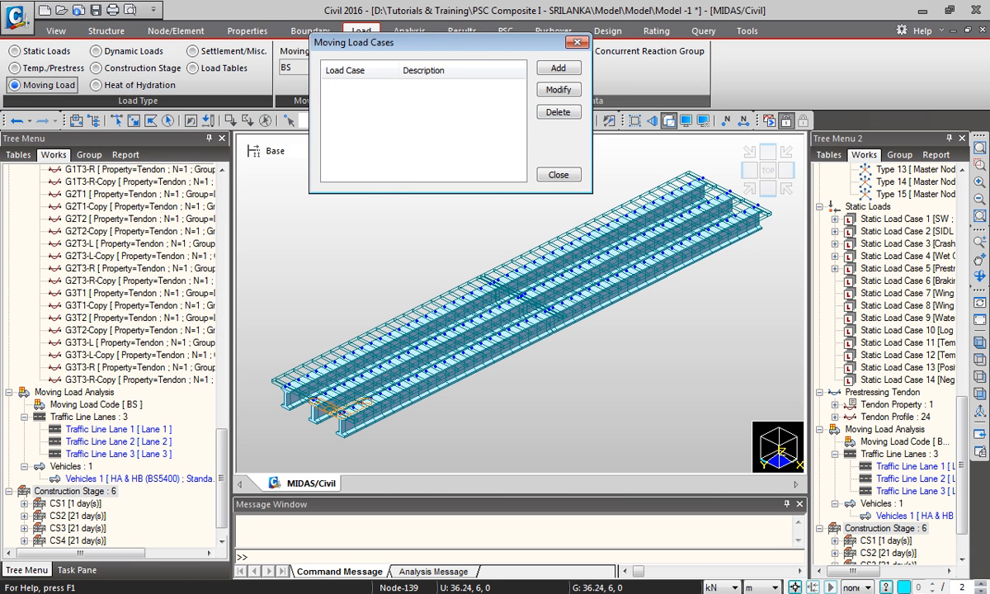
mouse_move(558, 67)
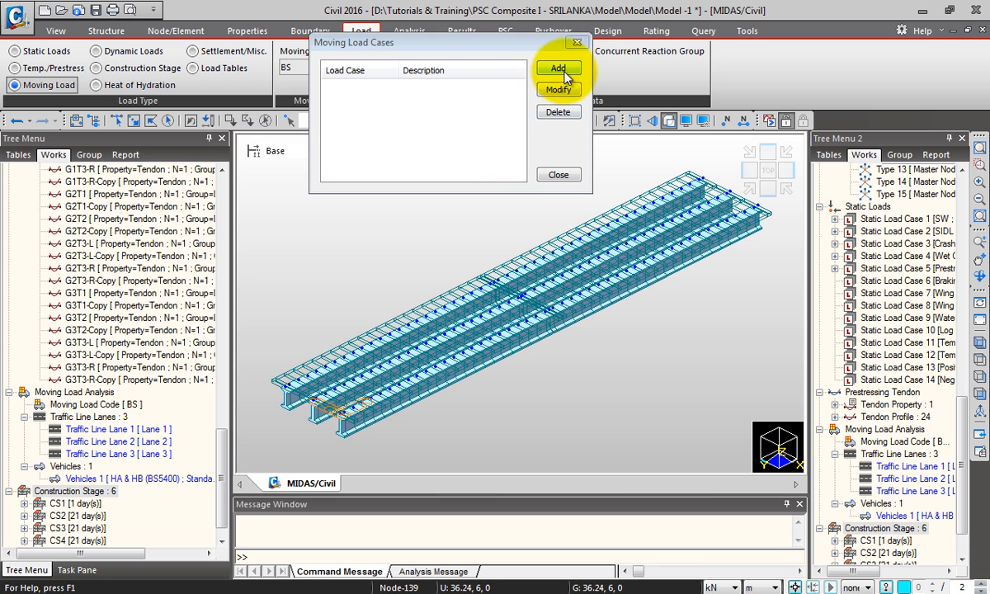
click(559, 68)
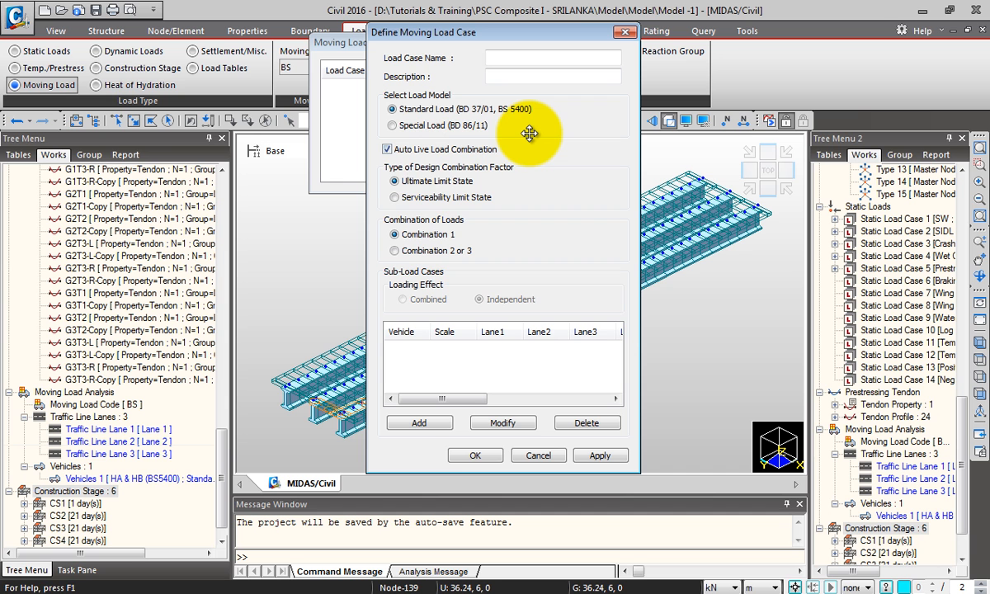
click(552, 57)
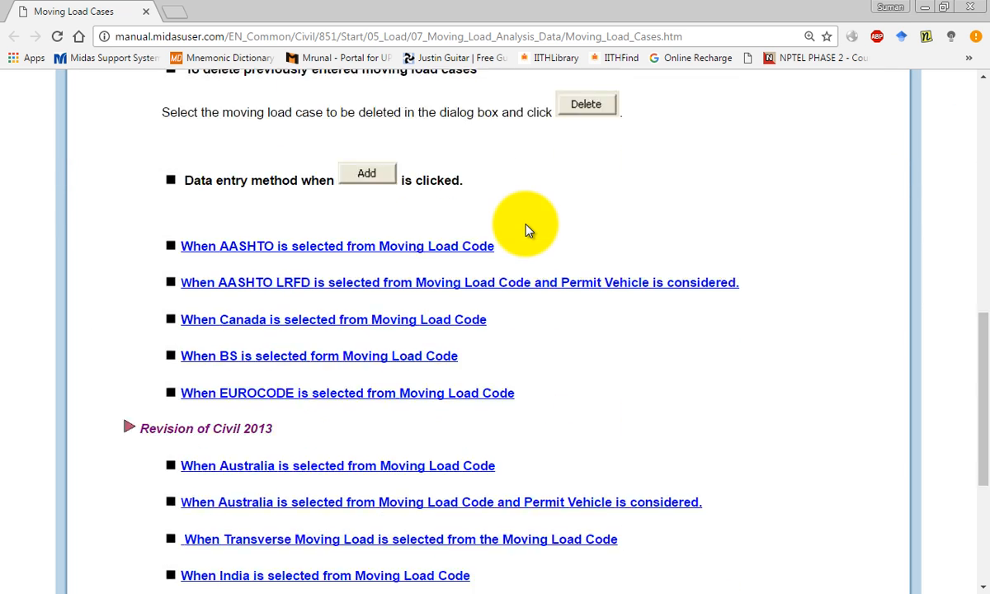
Expand the manual's 'When BS is selected' guidance section.
scroll(down, 3)
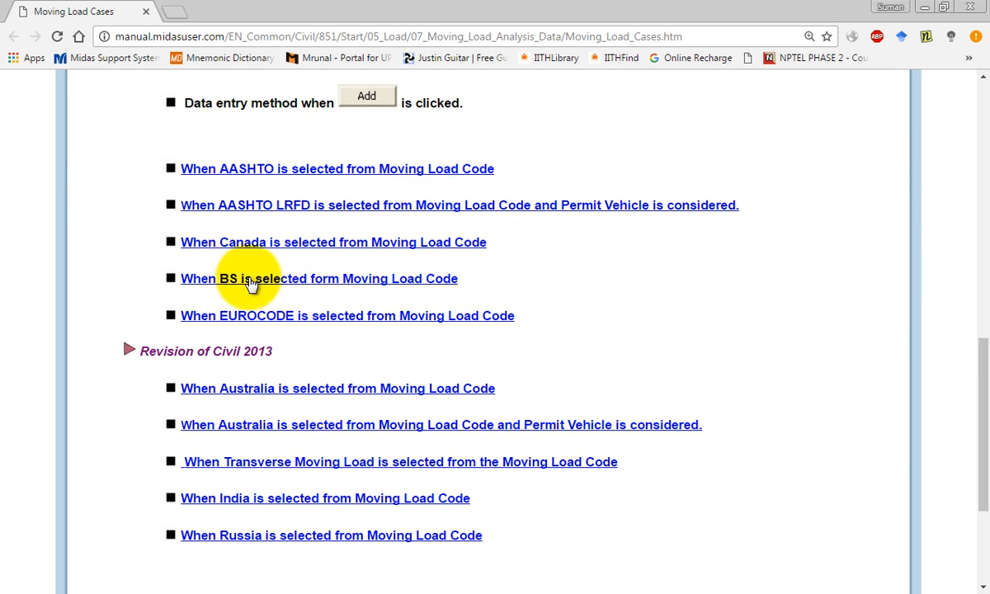
scroll(down, 3)
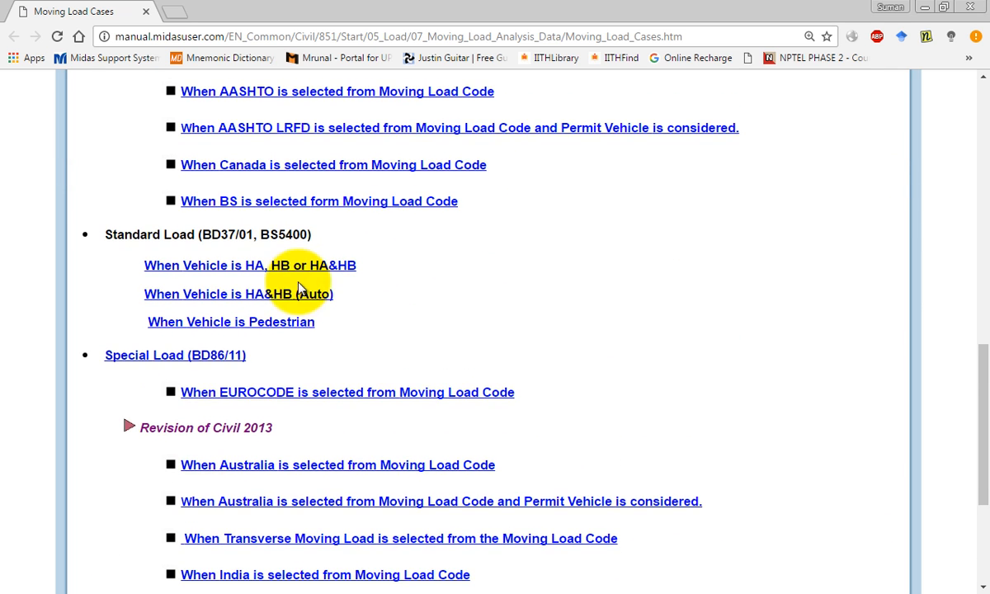
click(238, 293)
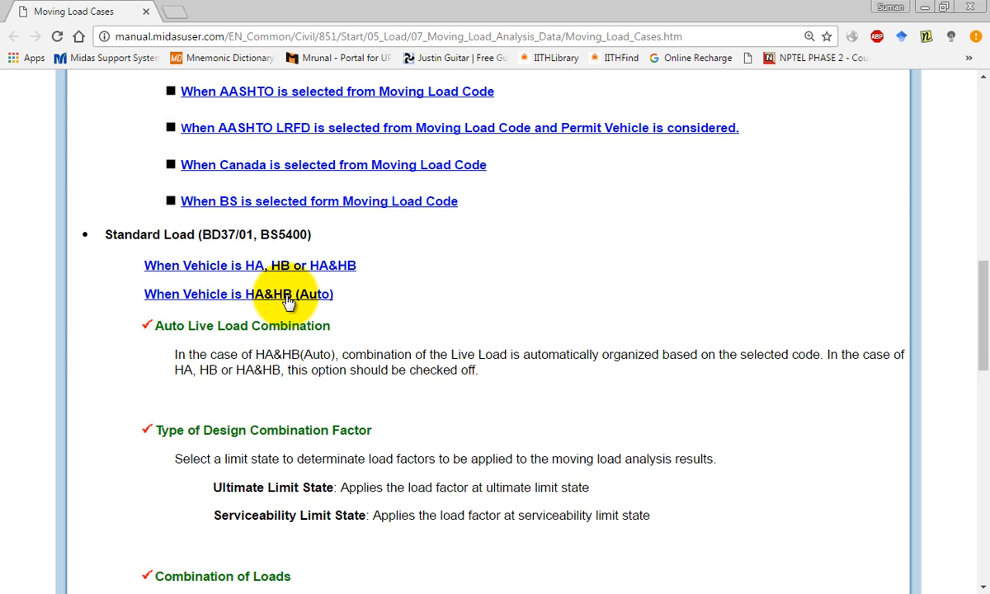
scroll(down, 3)
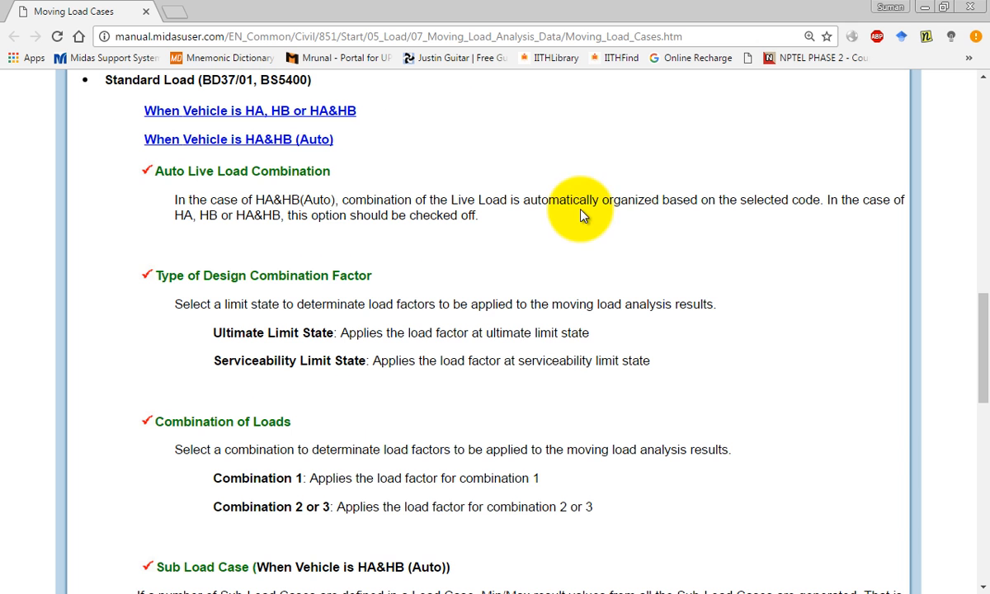
mouse_move(807, 177)
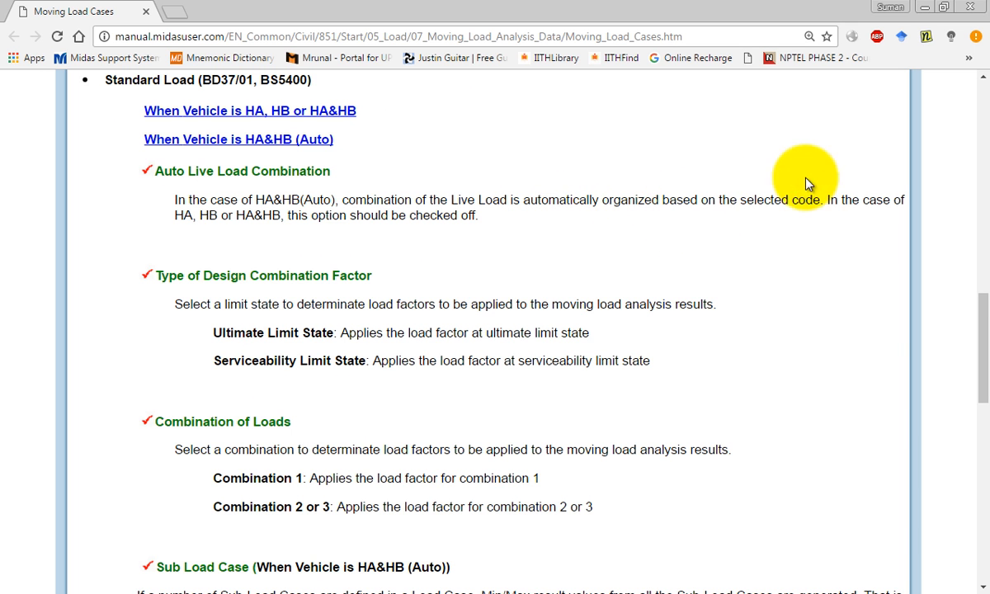
Open the 'When Vehicle is HA&HB (Auto)' section and highlight the Sub Load Case paragraph.
scroll(down, 3)
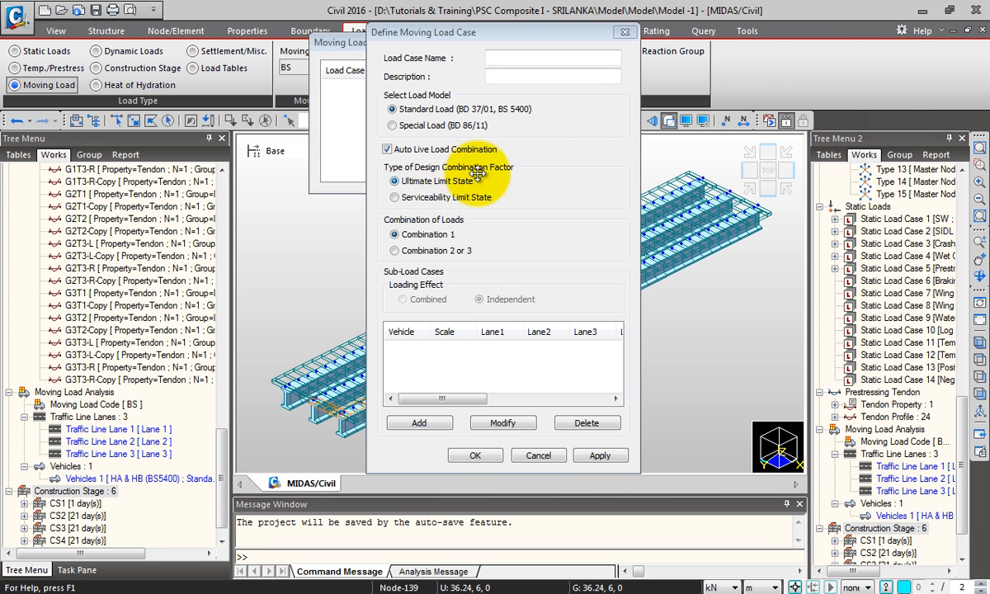
click(394, 197)
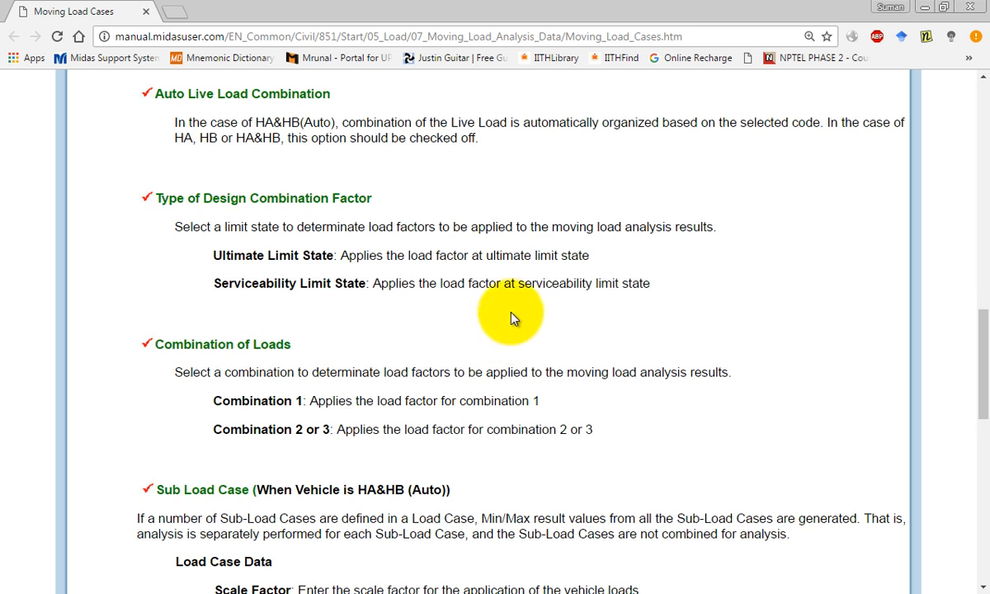
scroll(down, 3)
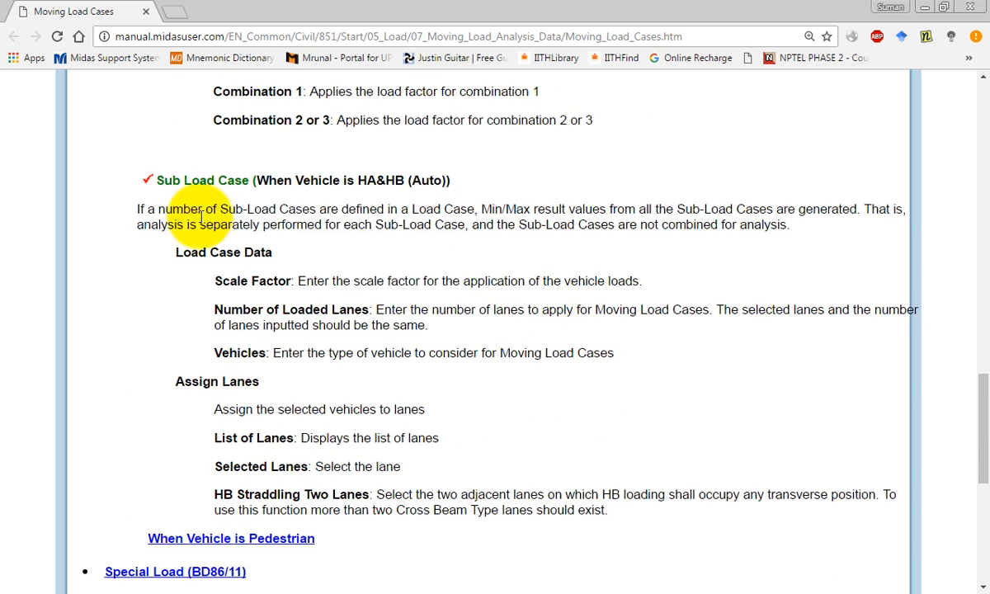
drag(137, 208, 278, 209)
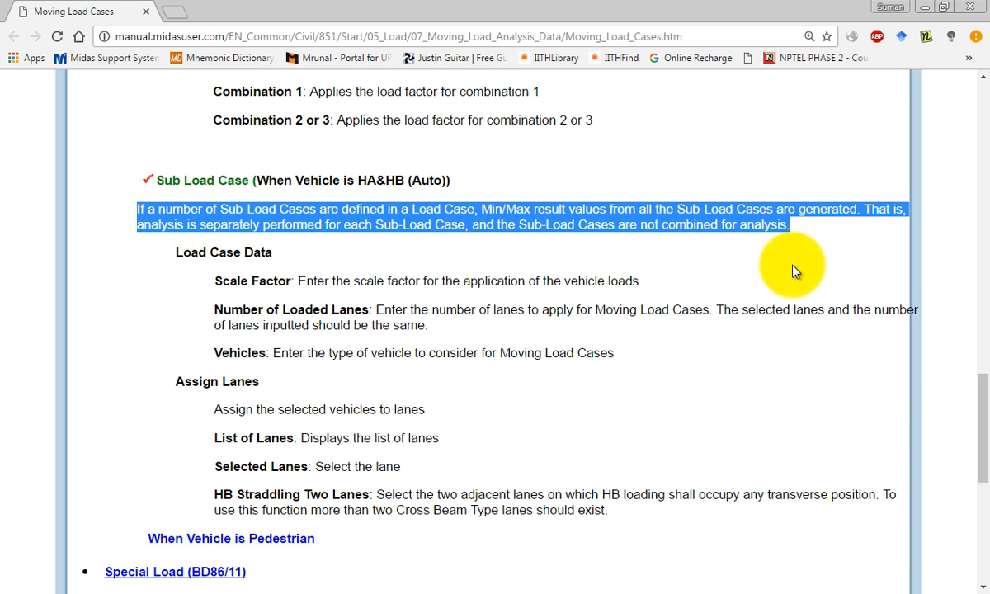
mouse_move(247, 499)
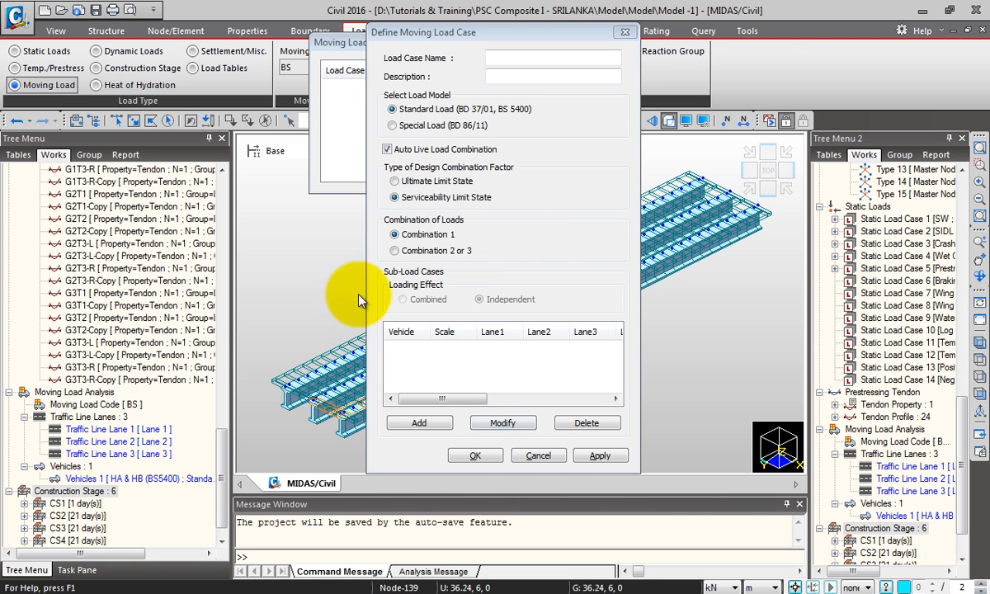
Add an HA & HB (BS5400) sub-load case on Lanes 1–3 with Lane 1 : Lane 2 HB straddling.
click(419, 423)
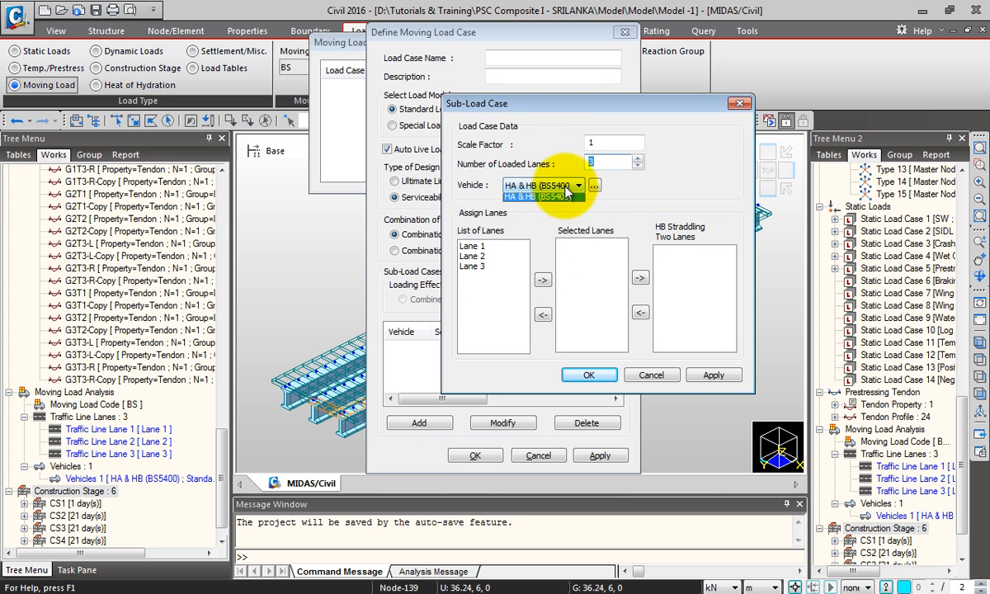
click(543, 185)
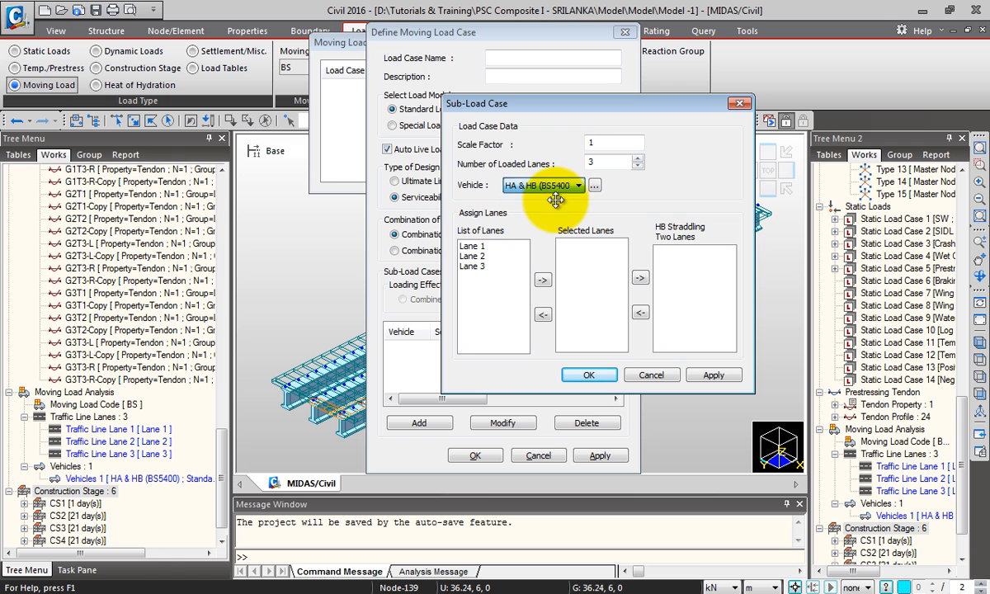
mouse_move(553, 198)
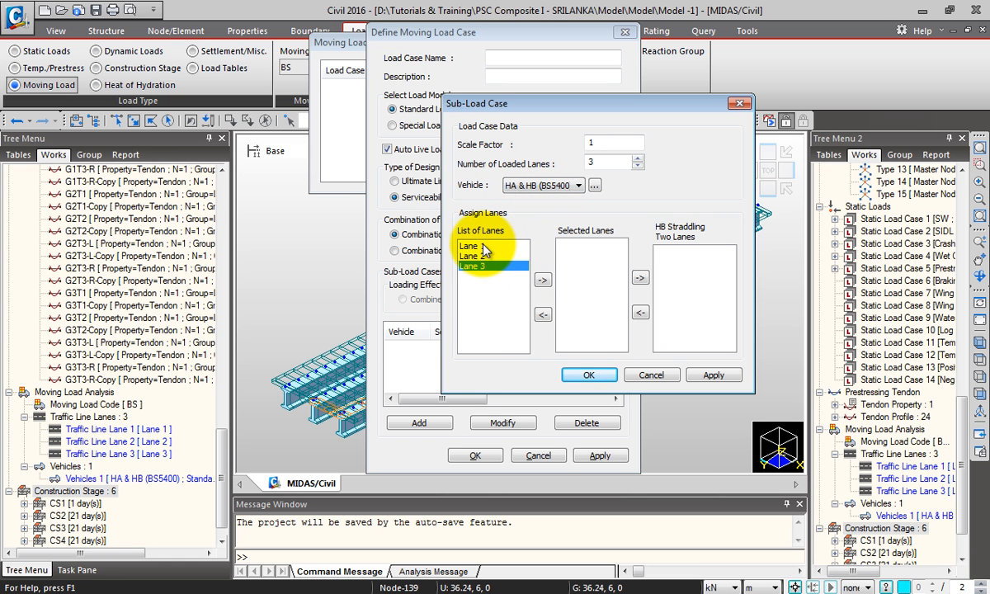
click(542, 279)
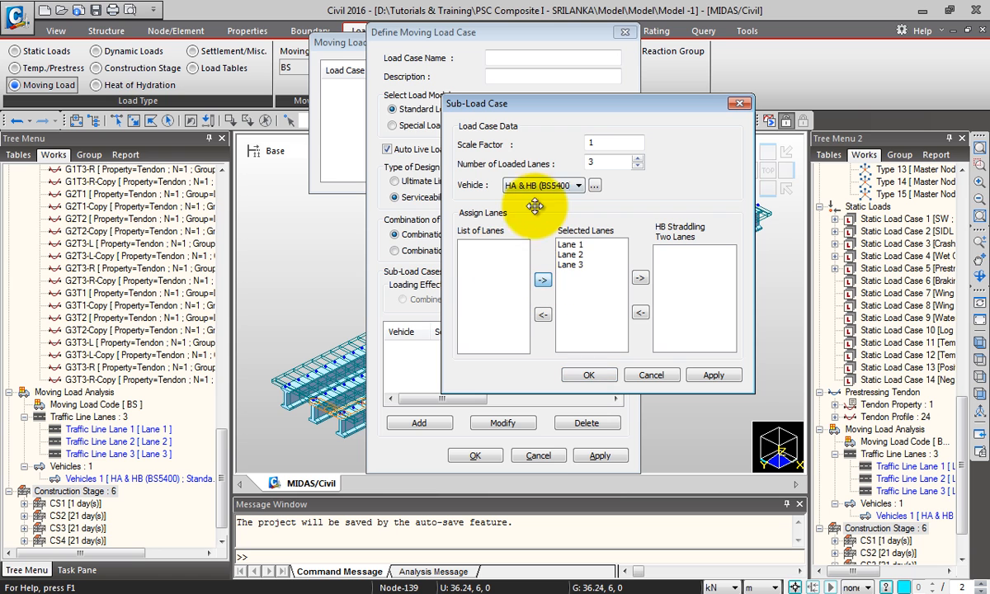
click(570, 244)
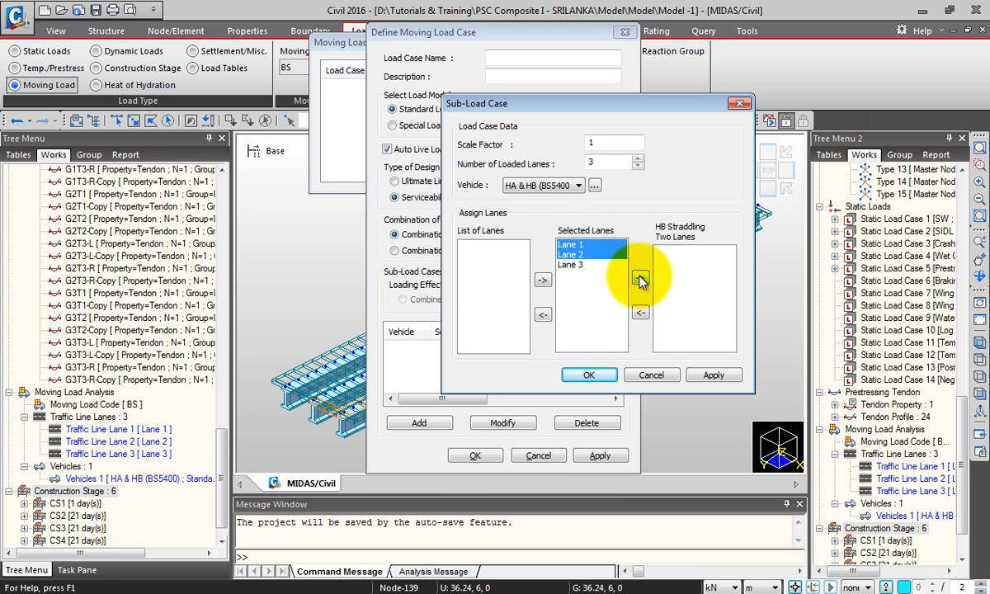
click(640, 277)
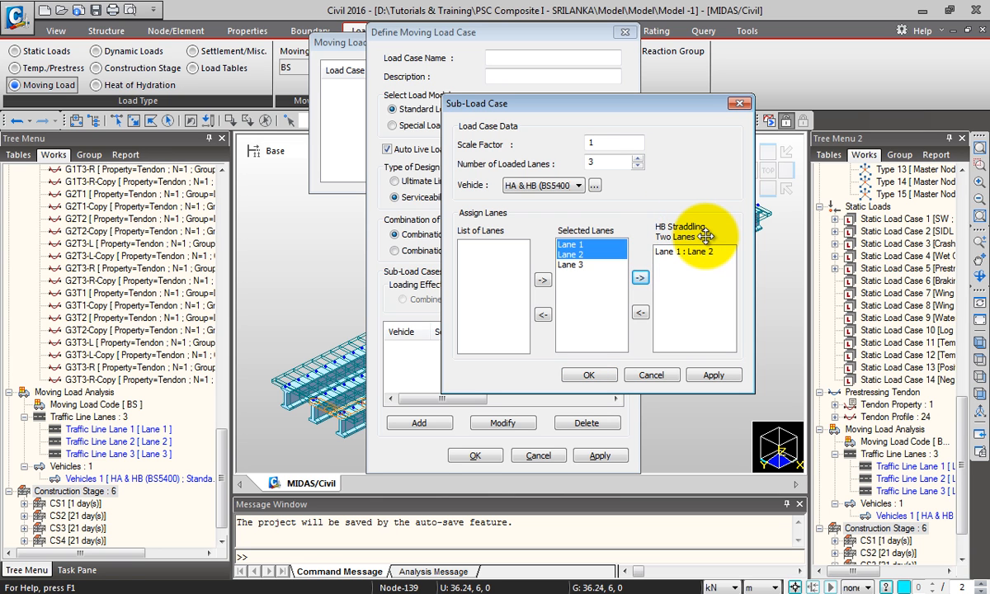
mouse_move(683, 239)
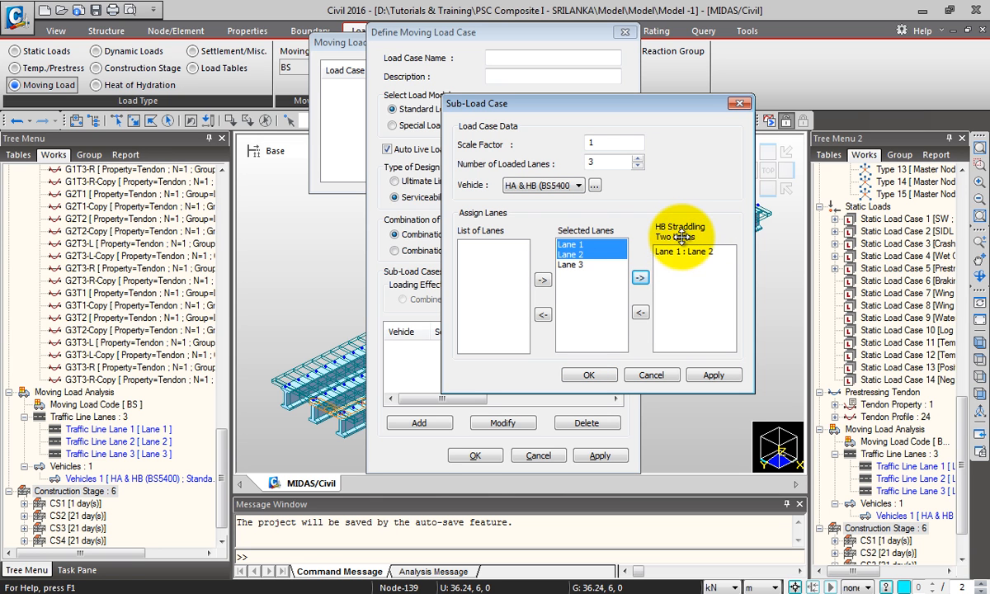
mouse_move(672, 259)
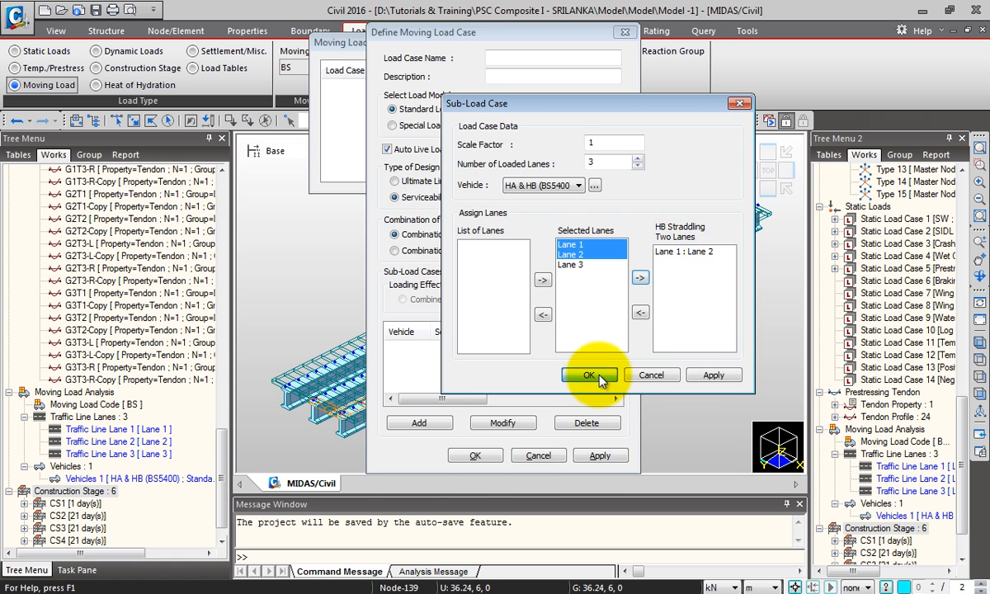
Confirm the sub-load case, save the load case as 'HA+HB 30(auto)', and close Moving Load Cases.
click(589, 374)
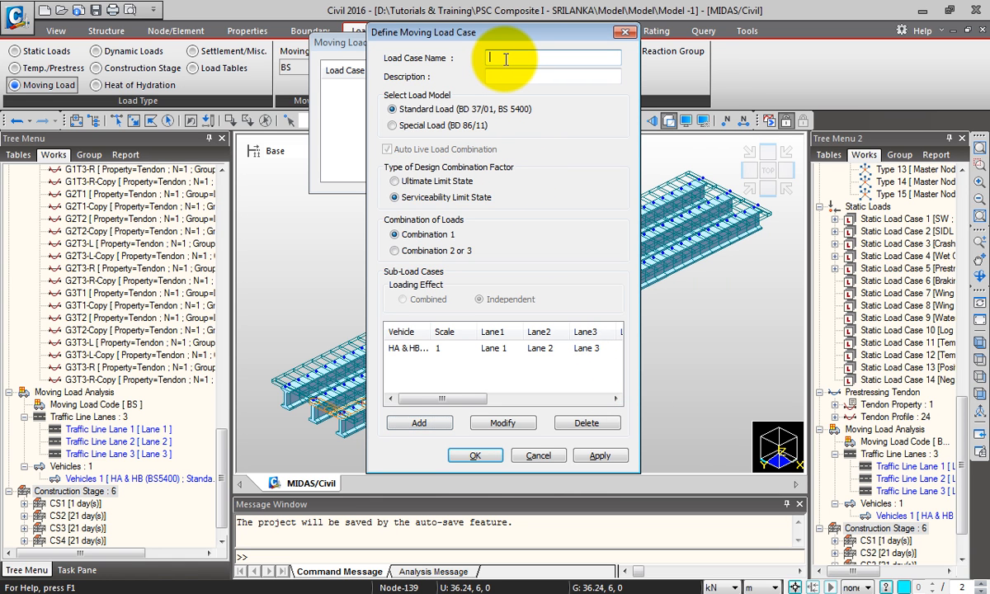
text(HA-HB)
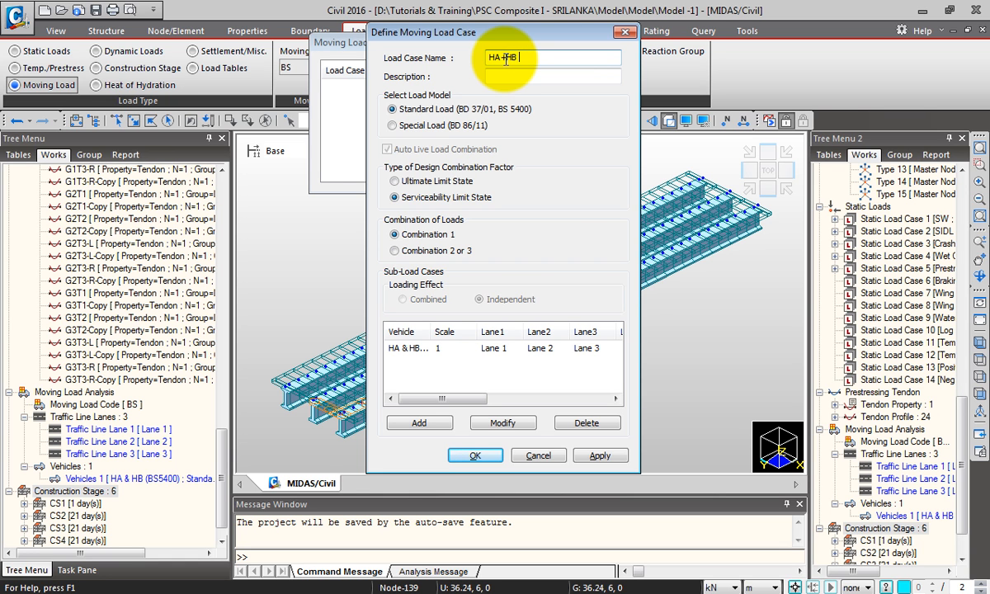
text(30)
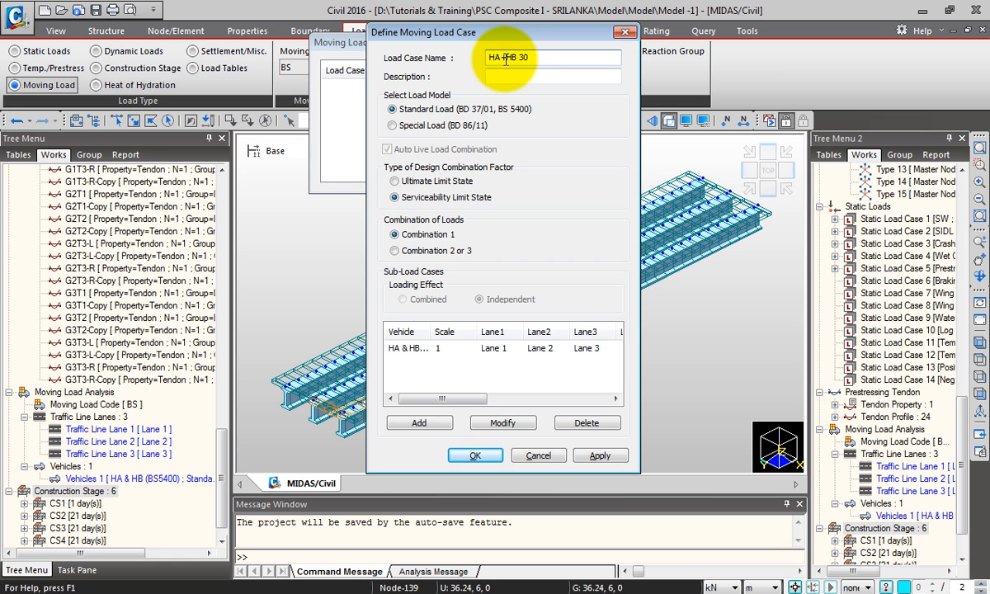
text((auto))
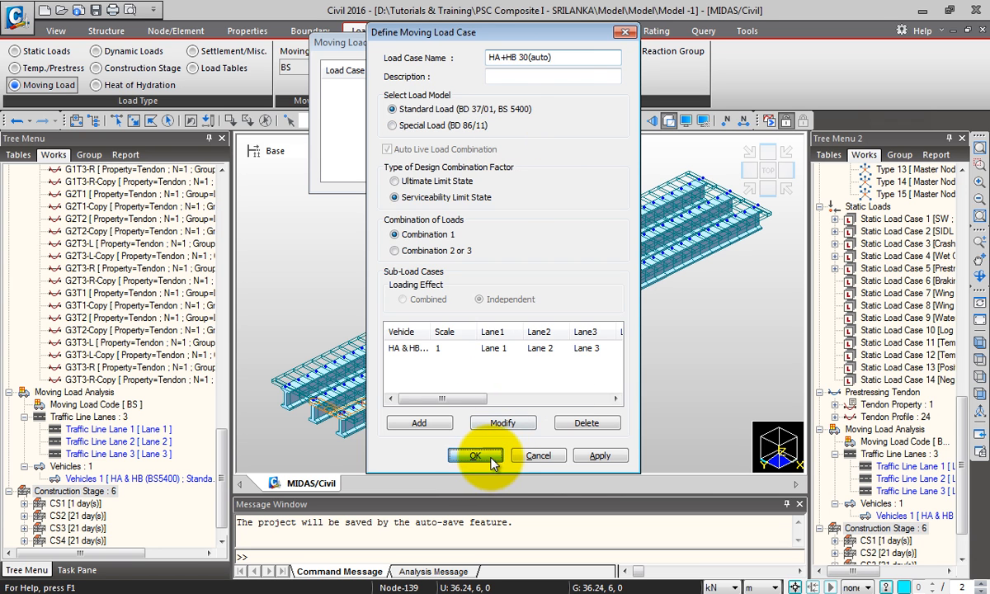
click(474, 456)
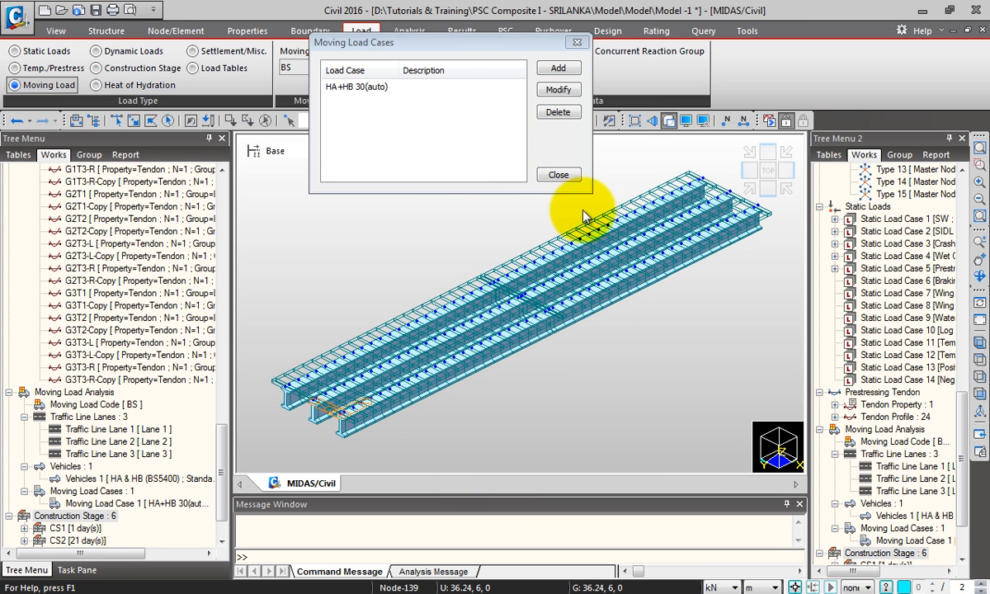
click(558, 174)
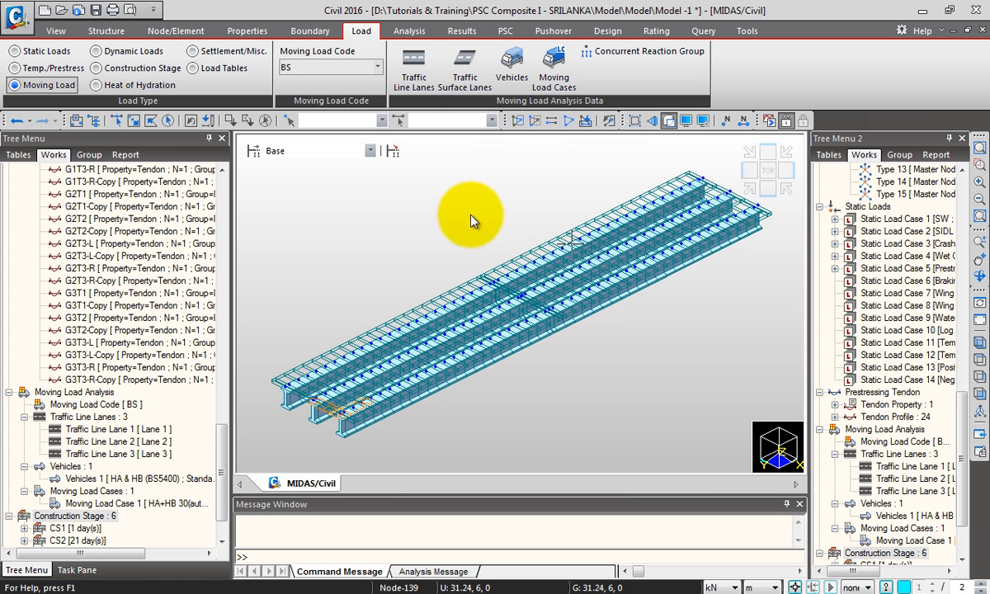
mouse_move(235, 457)
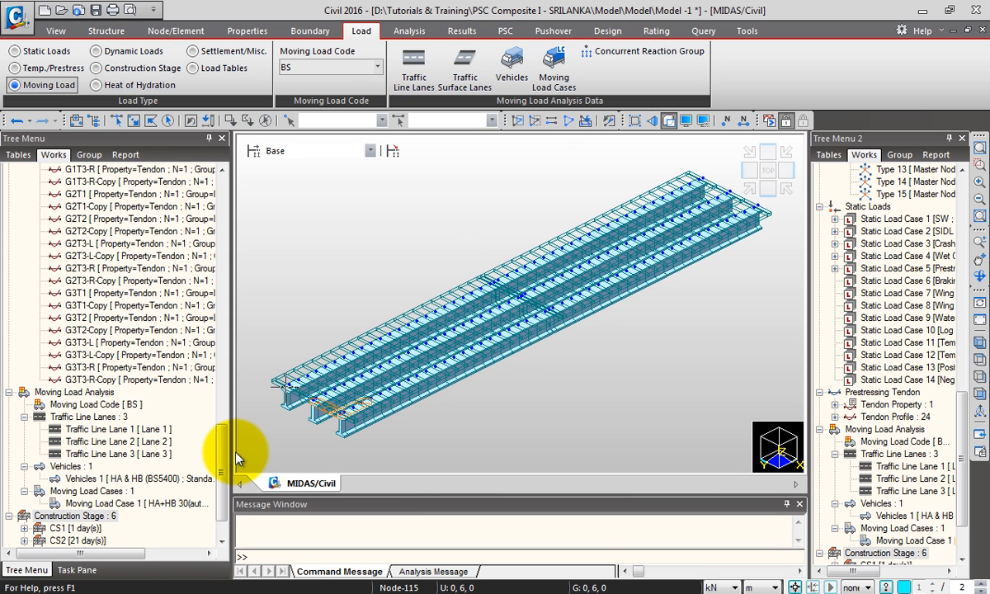